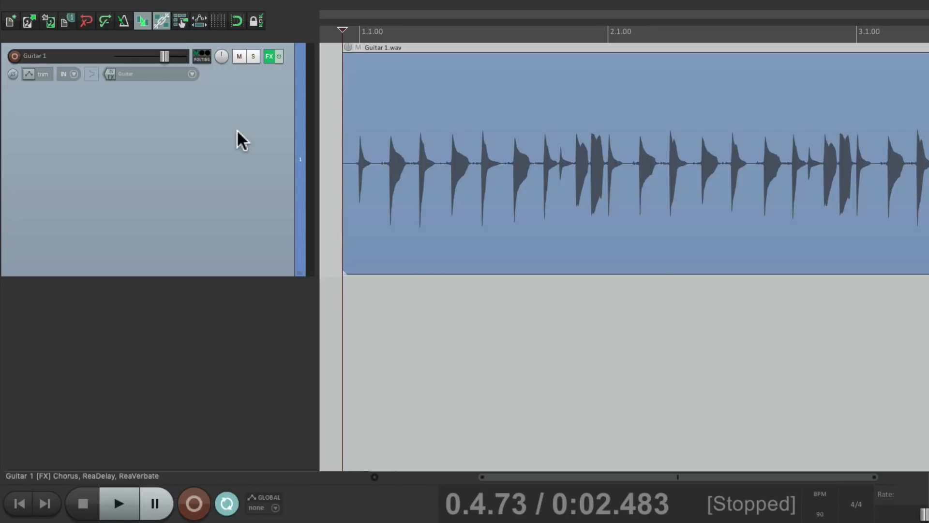
Step: Compare Guitar 1 with its effects bypassed, then switch the effects back on
{"action": "left_click", "coordinate": [269, 56]}
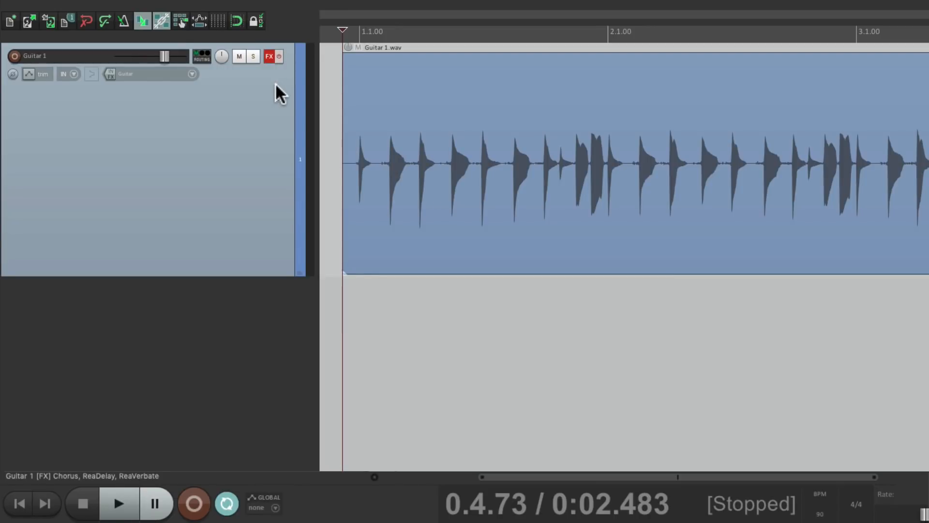
{"action": "left_click", "coordinate": [118, 503]}
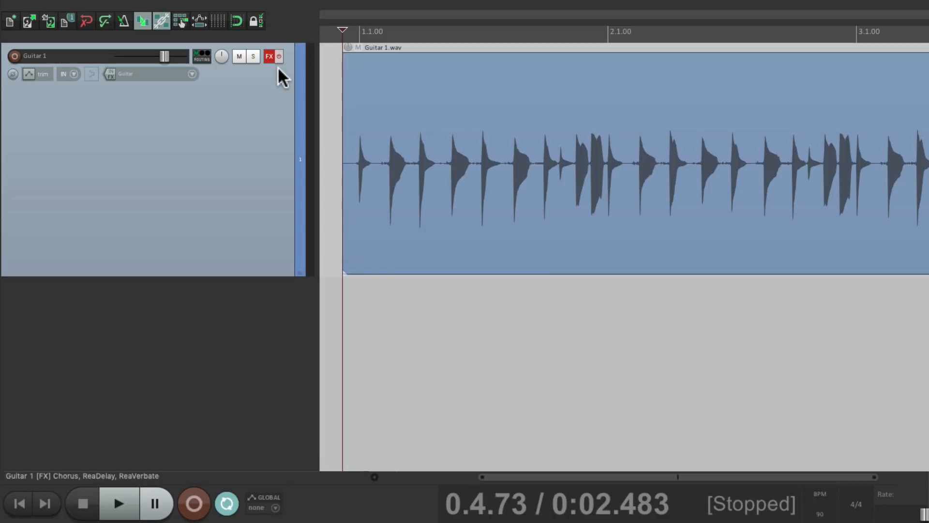
{"action": "left_click", "coordinate": [118, 503]}
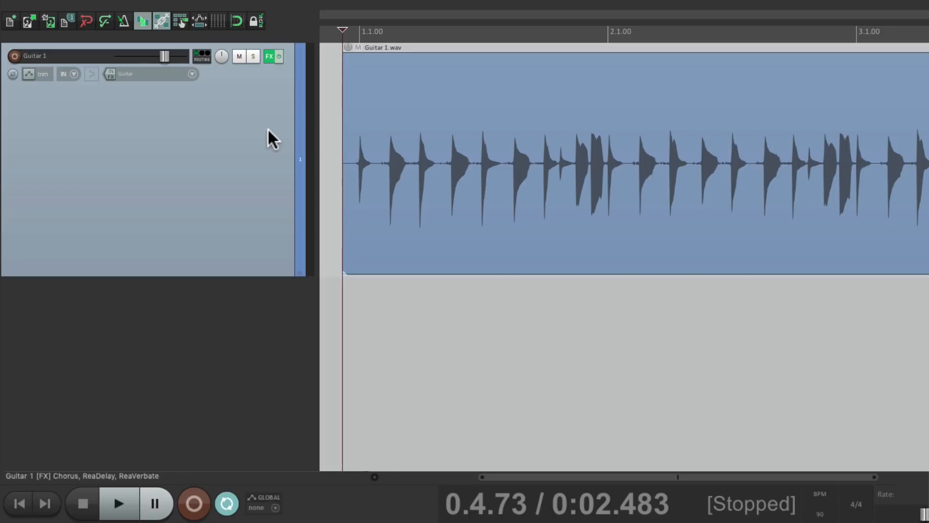
Step: Render Guitar 1 to a stereo stem track with effects, muting the original
{"action": "right_click", "coordinate": [271, 139]}
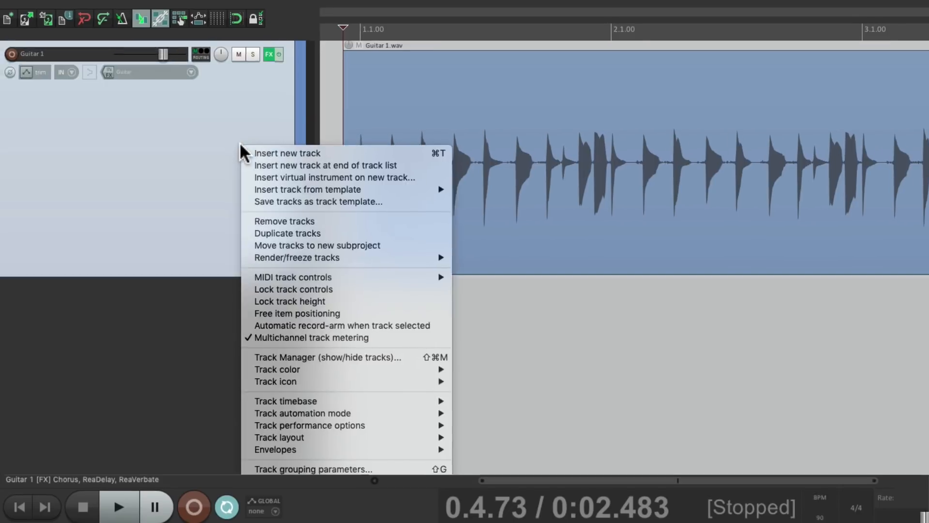
{"action": "mouse_move", "coordinate": [296, 258]}
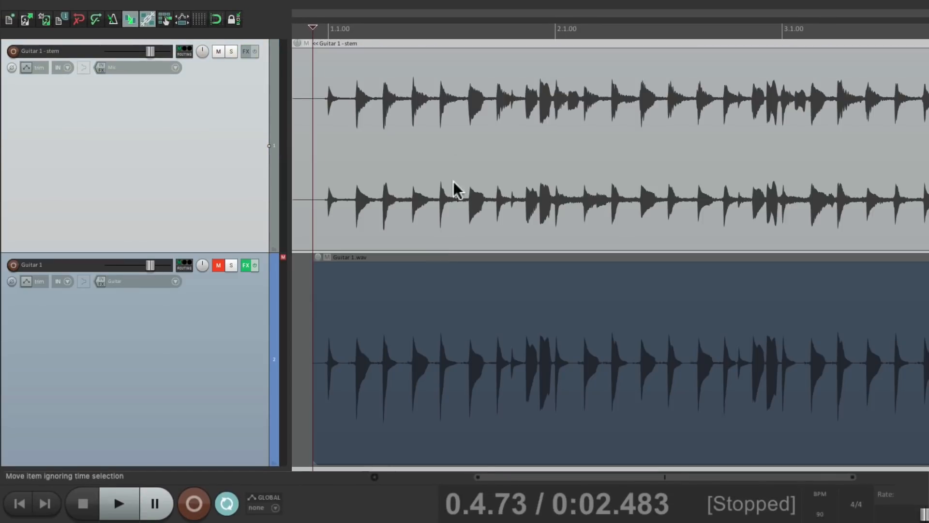
{"action": "mouse_move", "coordinate": [418, 125]}
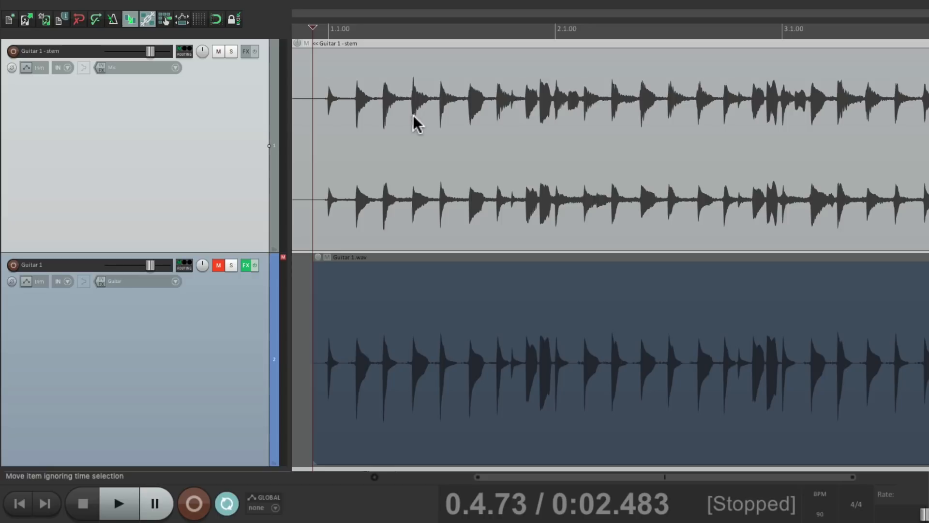
{"action": "left_click", "coordinate": [118, 504]}
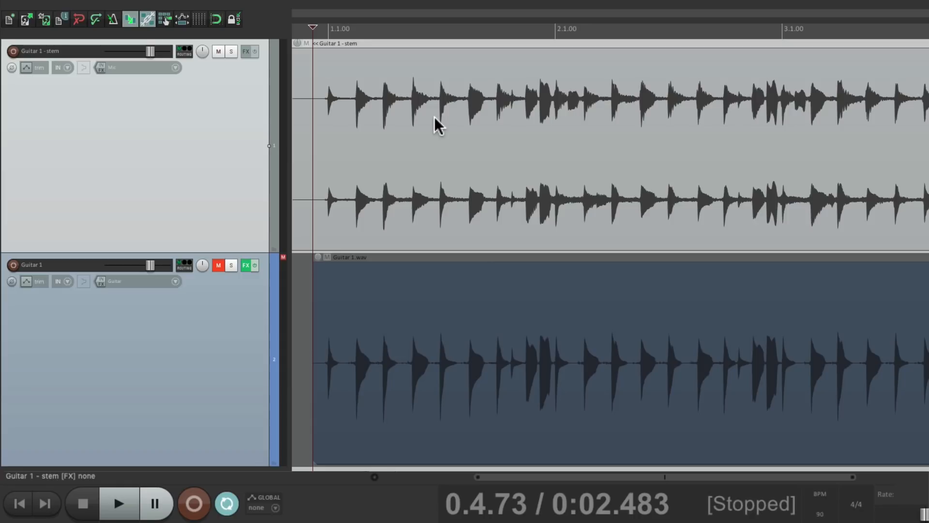
Step: Freeze Guitar 1 to stereo so its item becomes Guitar 1.wav - freeze with effects offline
{"action": "right_click", "coordinate": [436, 122]}
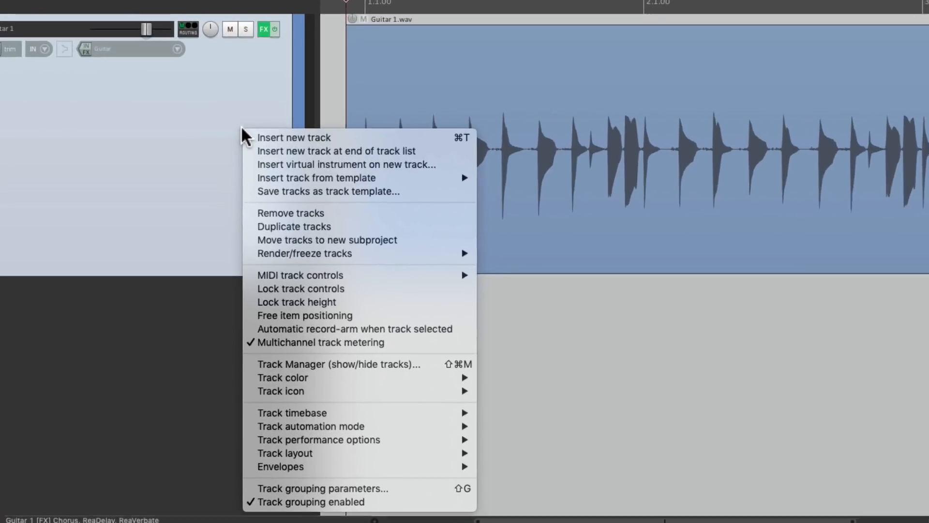
{"action": "mouse_move", "coordinate": [307, 256]}
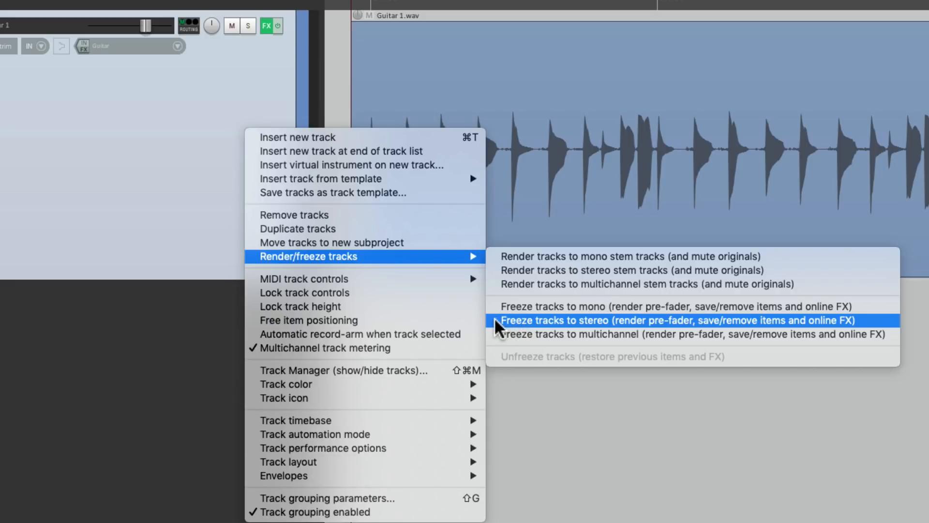
{"action": "left_click", "coordinate": [675, 320]}
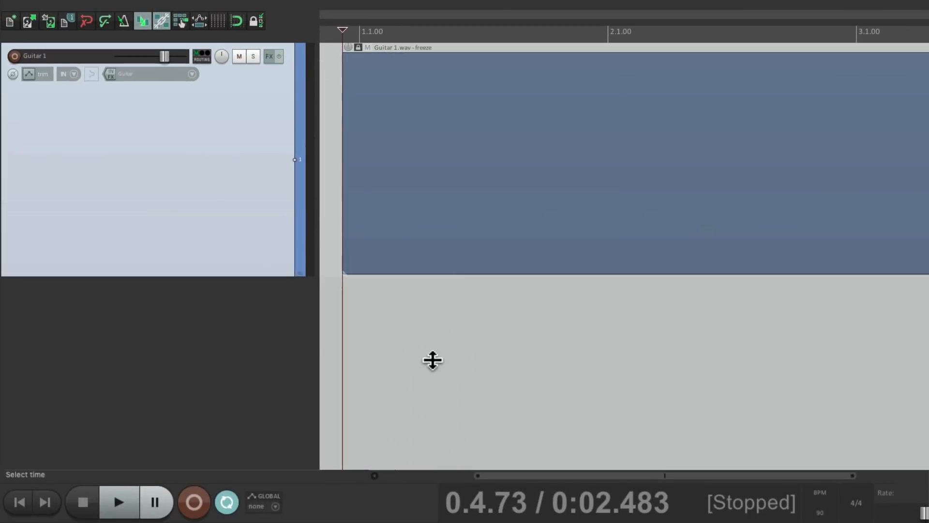
{"action": "left_click", "coordinate": [118, 503]}
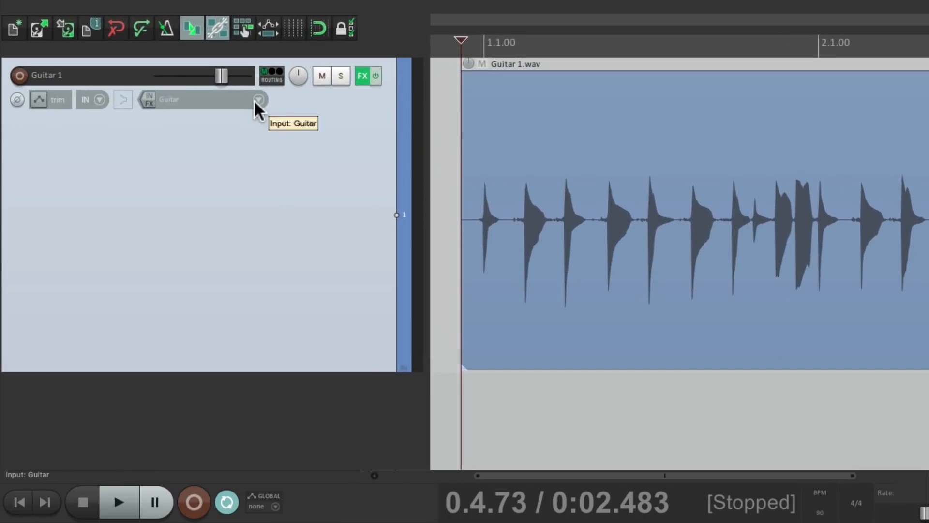
Step: Set Guitar 1 to record its stereo output and print the effected guitar as a new take
{"action": "left_click", "coordinate": [93, 99]}
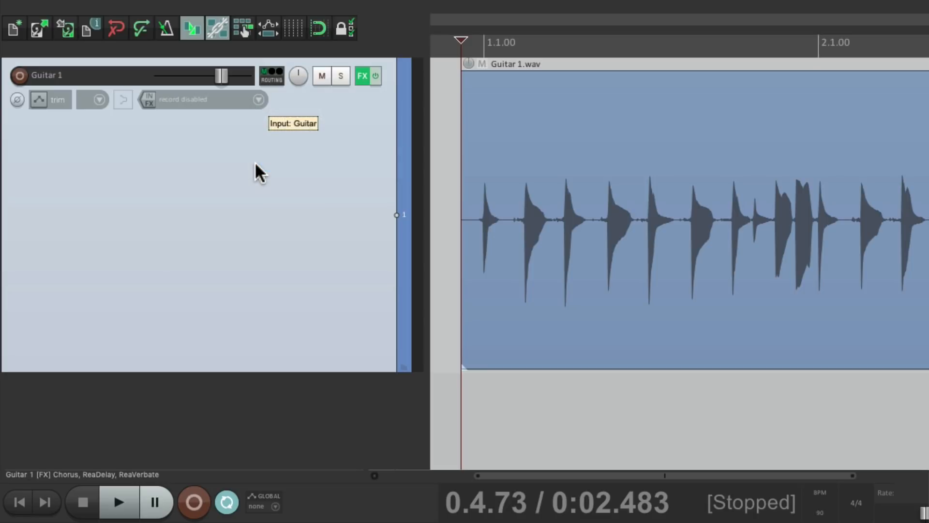
{"action": "left_click", "coordinate": [123, 98]}
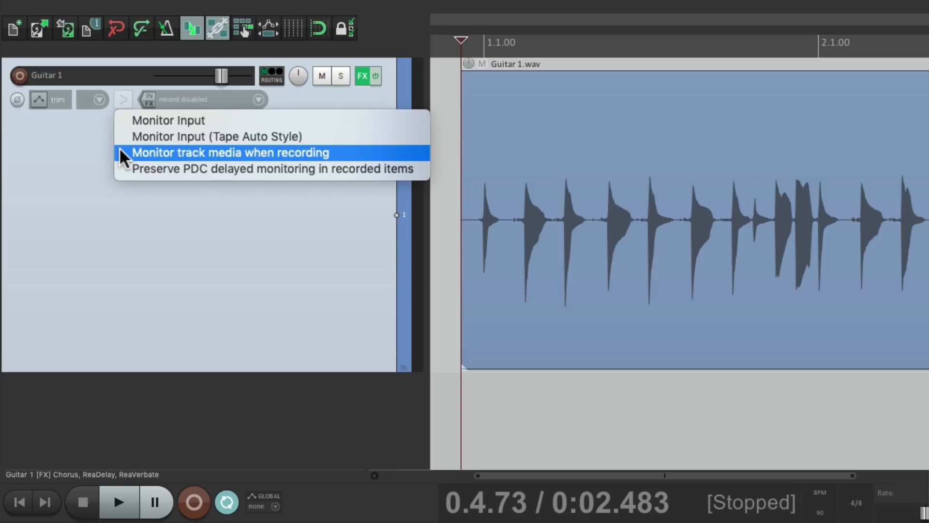
{"action": "left_click", "coordinate": [99, 99]}
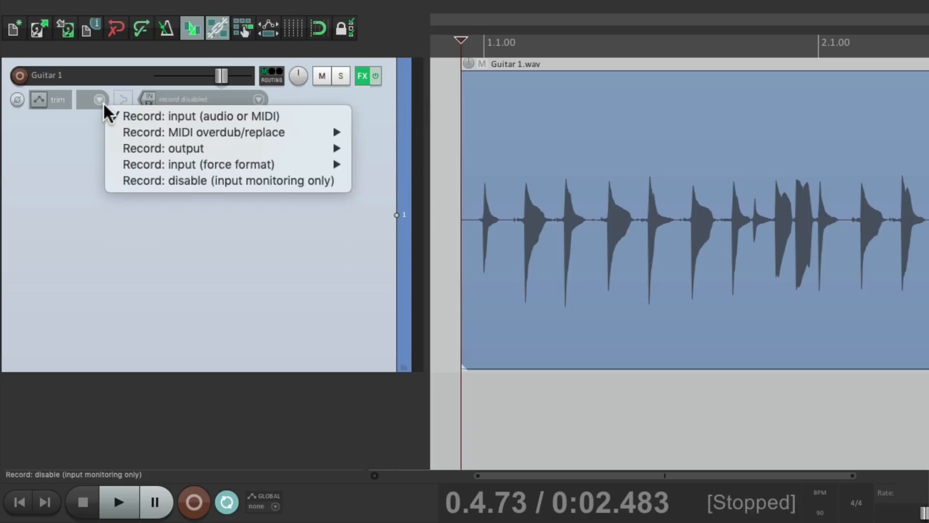
{"action": "mouse_move", "coordinate": [163, 148]}
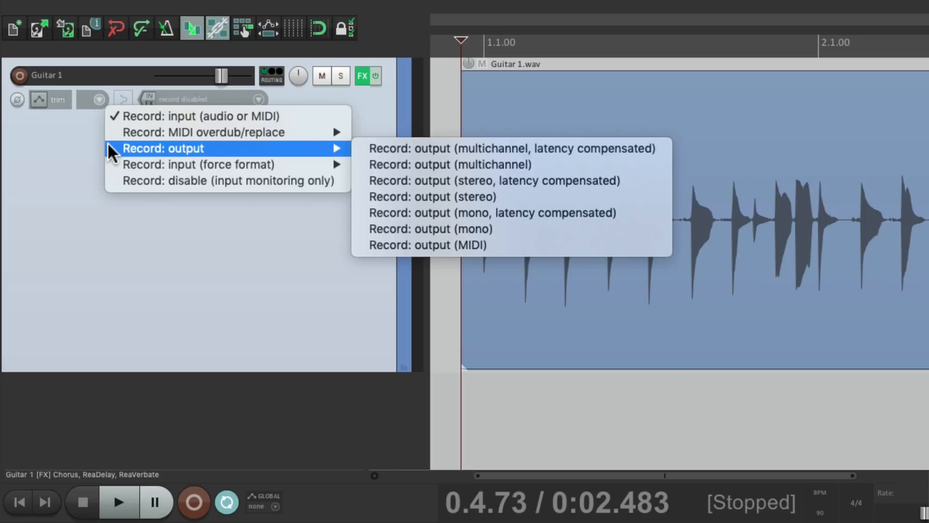
{"action": "left_click", "coordinate": [432, 196]}
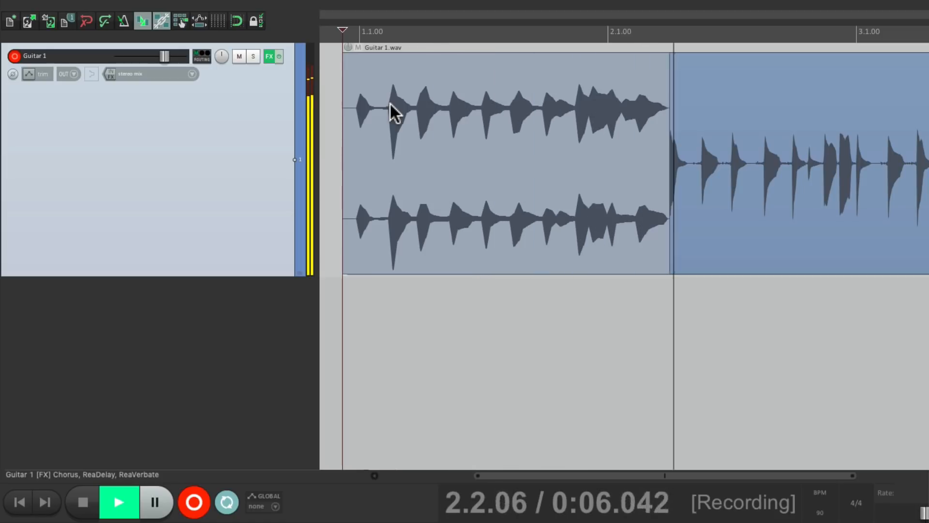
{"action": "left_click", "coordinate": [82, 501]}
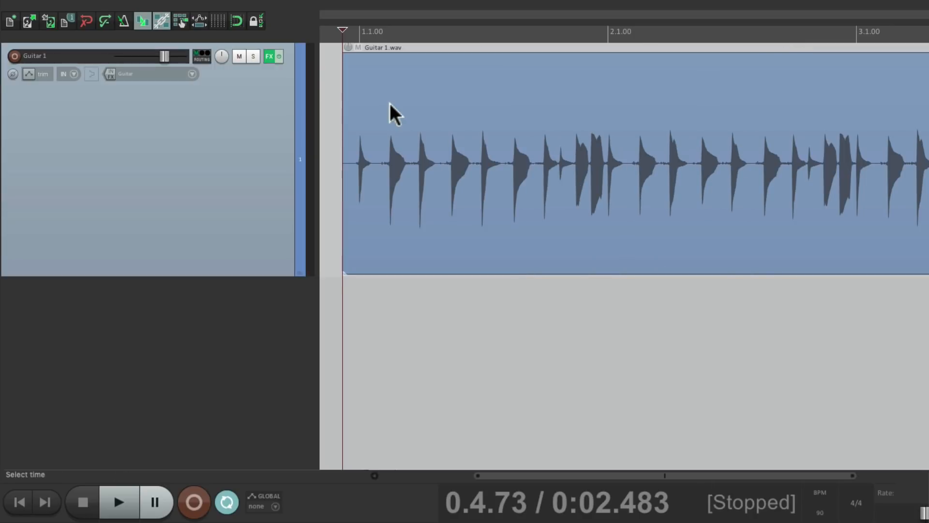
{"action": "mouse_move", "coordinate": [232, 168]}
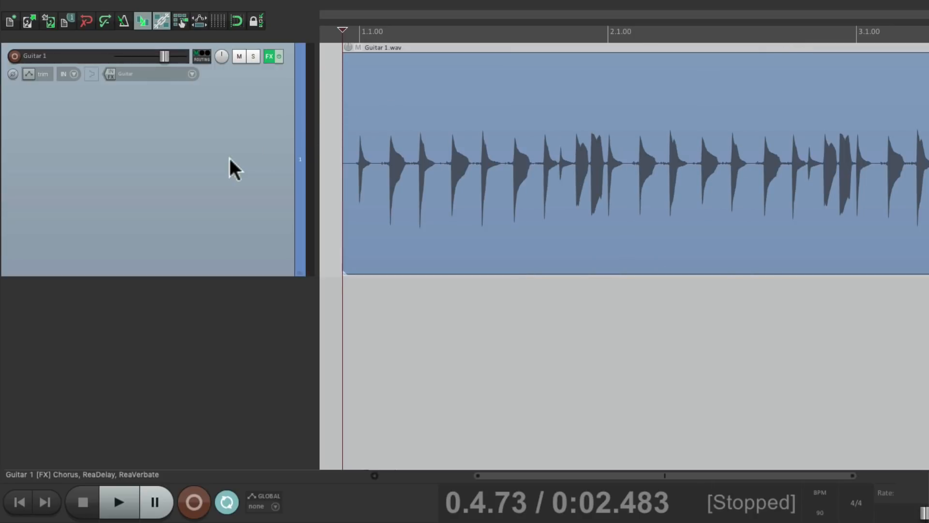
Step: Duplicate Guitar 1, bypass the copy's effects and rename it 'Guitar 1 w/FX'
{"action": "right_click", "coordinate": [231, 168]}
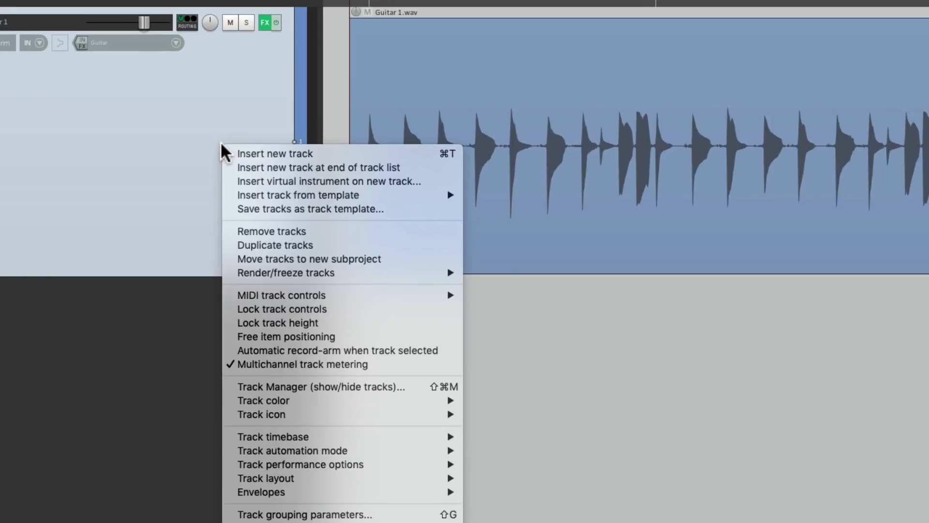
{"action": "mouse_move", "coordinate": [274, 245]}
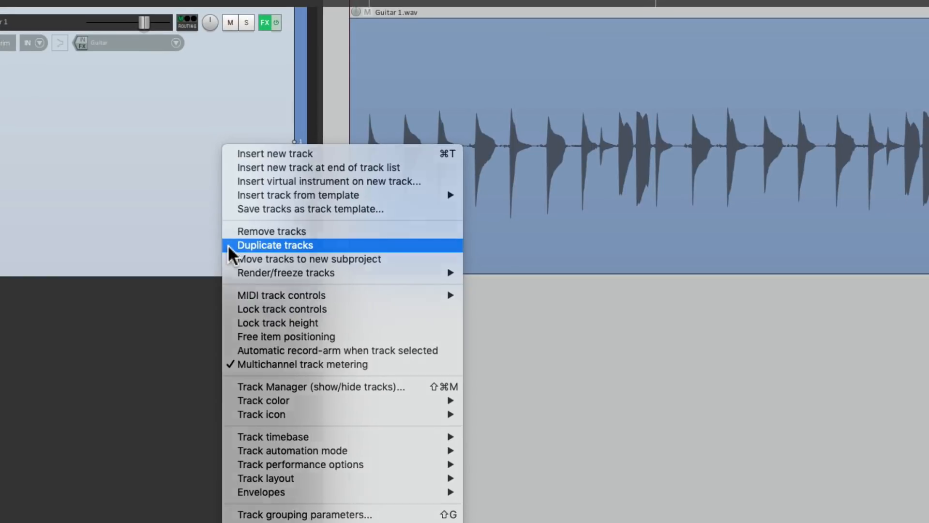
{"action": "left_click", "coordinate": [274, 245]}
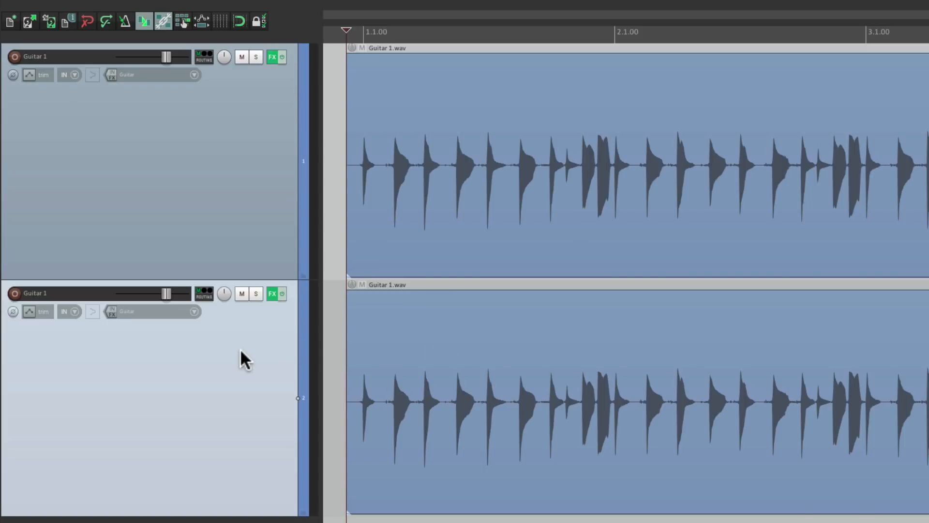
{"action": "left_click", "coordinate": [272, 294]}
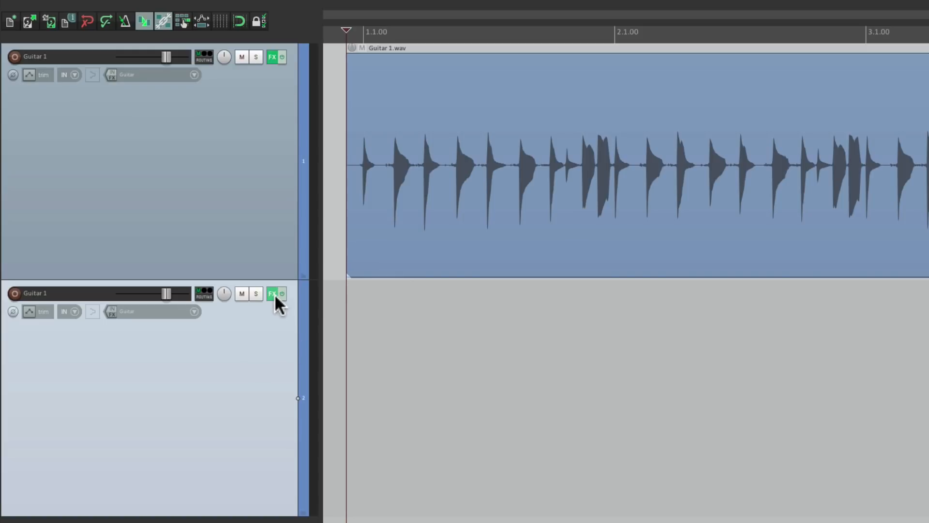
{"action": "mouse_move", "coordinate": [273, 295]}
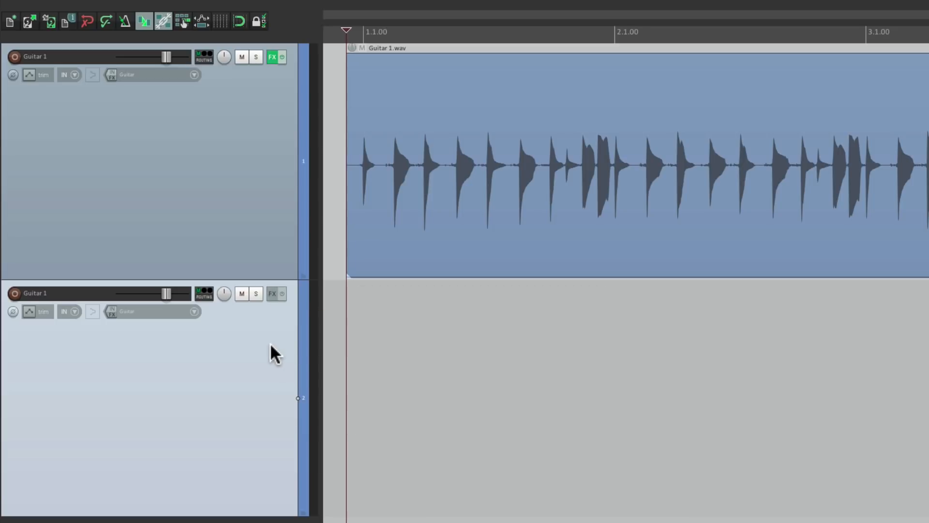
{"action": "double_click", "coordinate": [34, 292]}
{"action": "type", "text": " w/FX"}
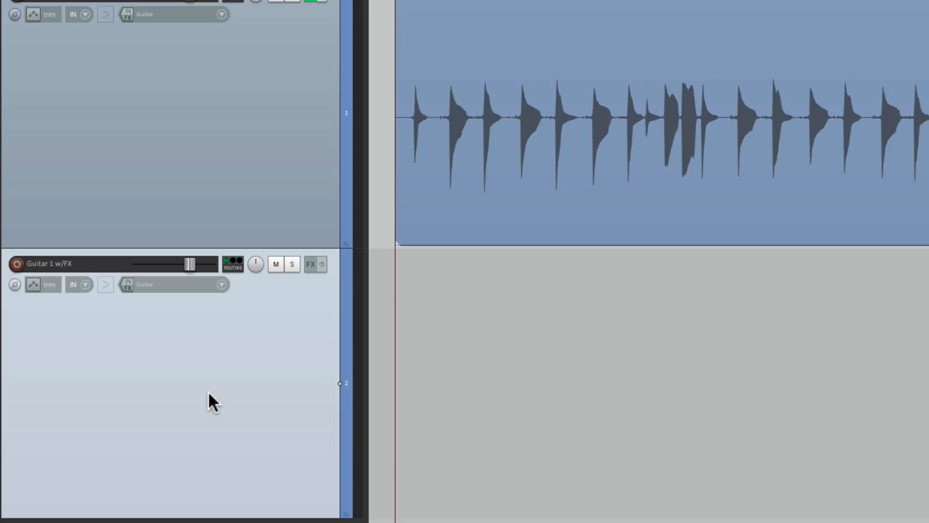
Step: Set Guitar 1 w/FX to record its own output rather than an input
{"action": "left_click", "coordinate": [221, 284]}
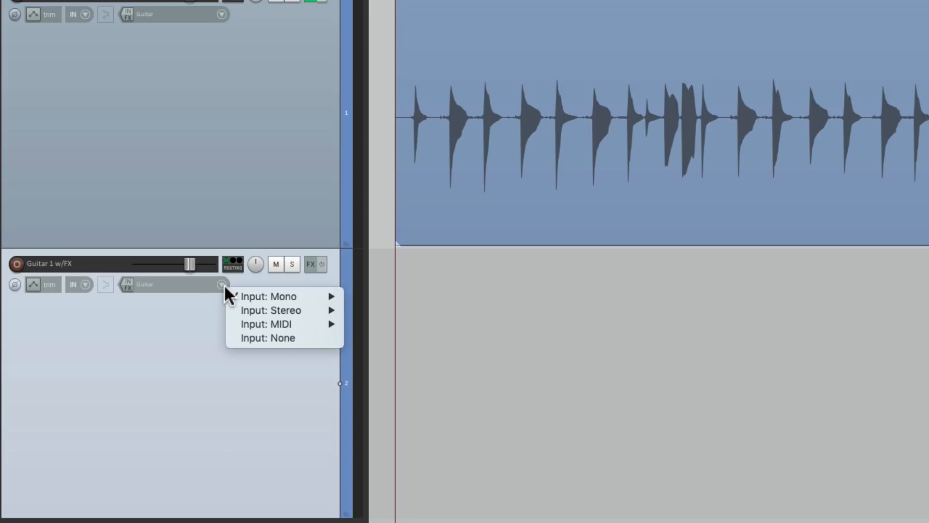
{"action": "left_click", "coordinate": [267, 337]}
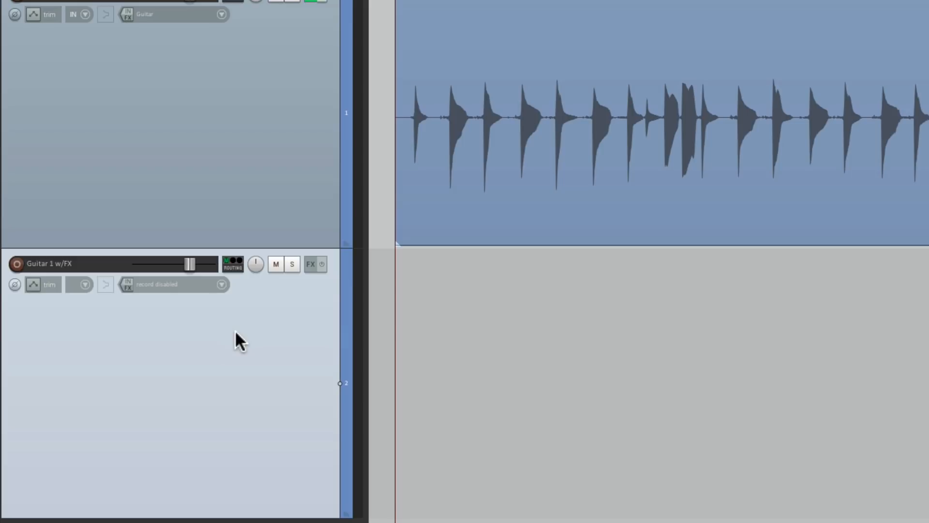
{"action": "left_click", "coordinate": [86, 284]}
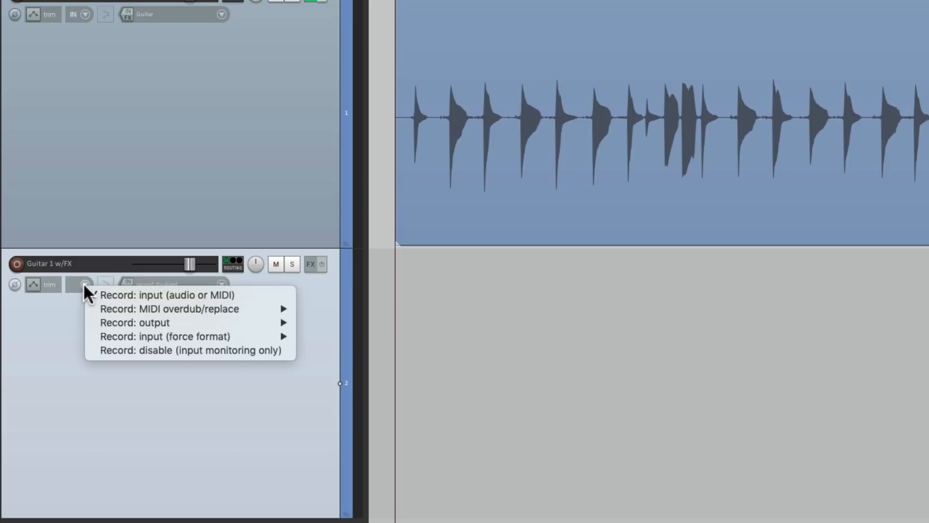
{"action": "mouse_move", "coordinate": [134, 322]}
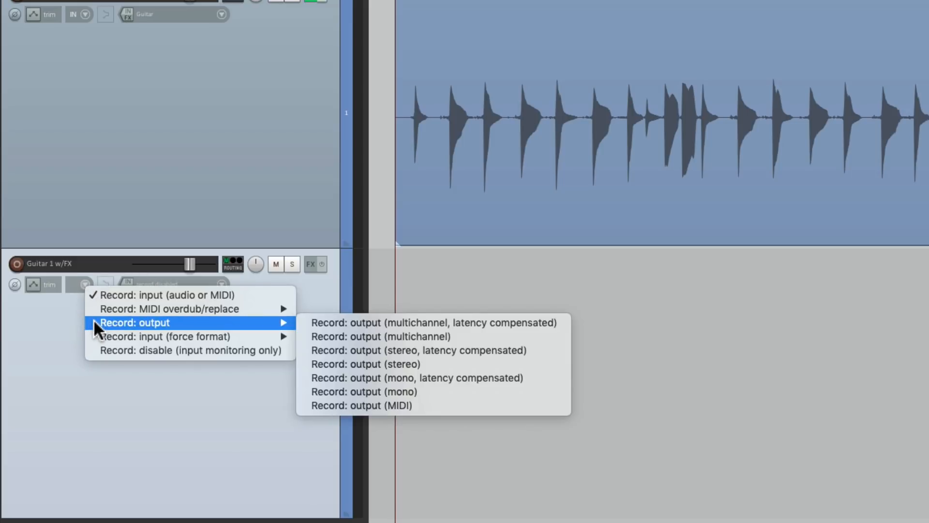
{"action": "mouse_move", "coordinate": [511, 378]}
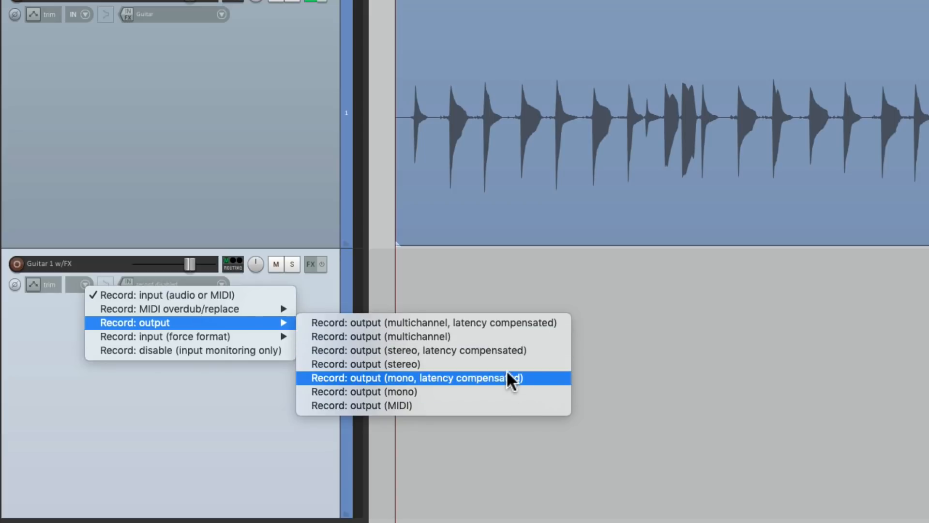
{"action": "mouse_move", "coordinate": [507, 371]}
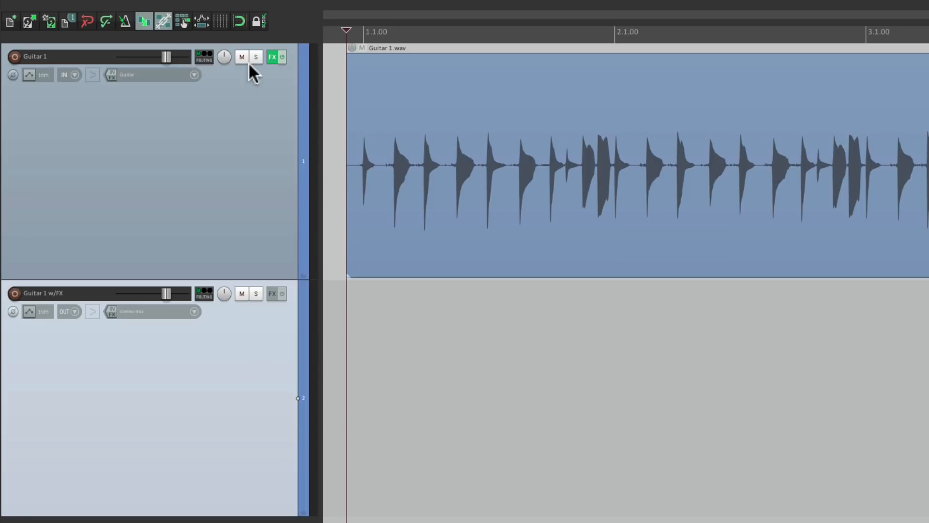
{"action": "mouse_move", "coordinate": [203, 57]}
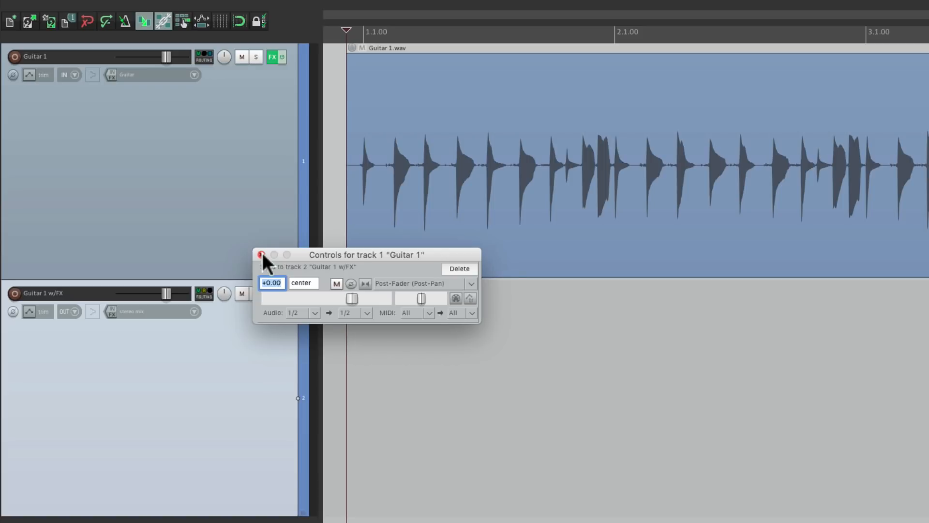
Step: Turn off Guitar 1's master send so it feeds only its send to Guitar 1 w/FX
{"action": "left_click", "coordinate": [261, 254]}
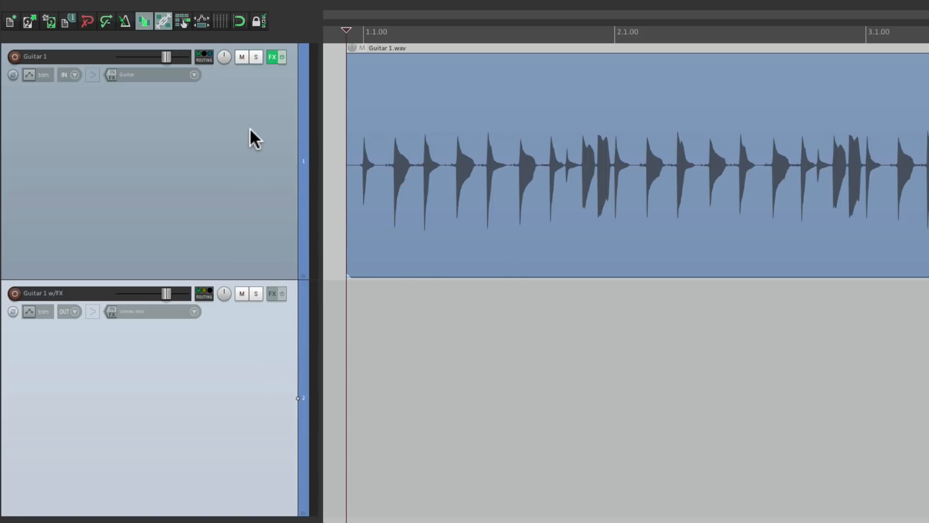
{"action": "left_click", "coordinate": [203, 59]}
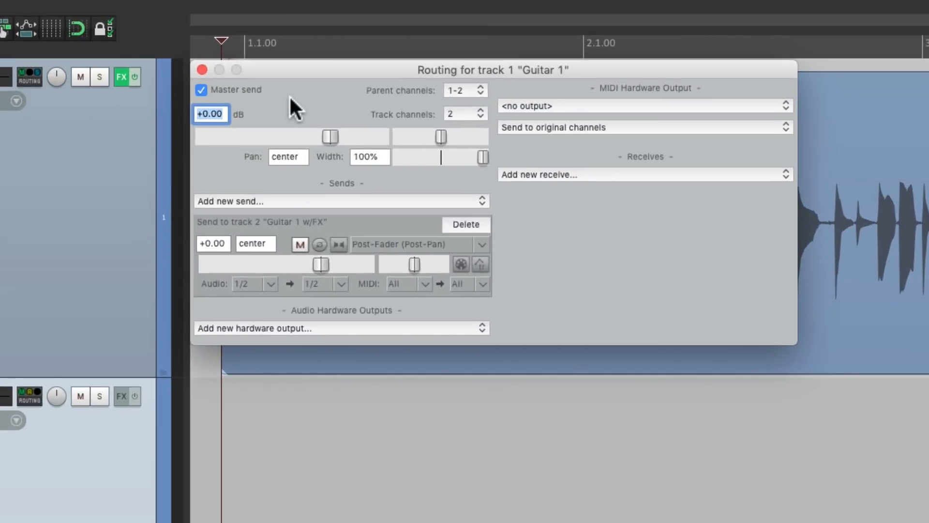
{"action": "left_click", "coordinate": [201, 89]}
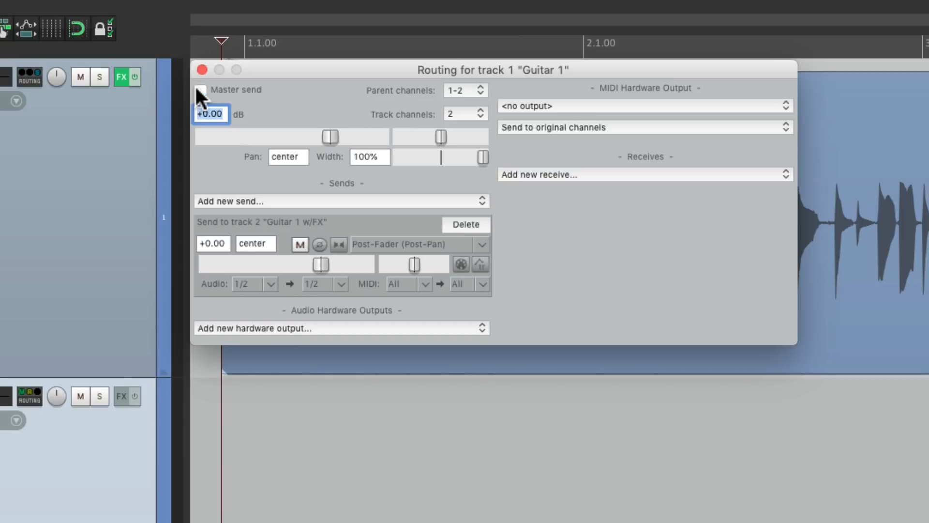
{"action": "left_click", "coordinate": [202, 70]}
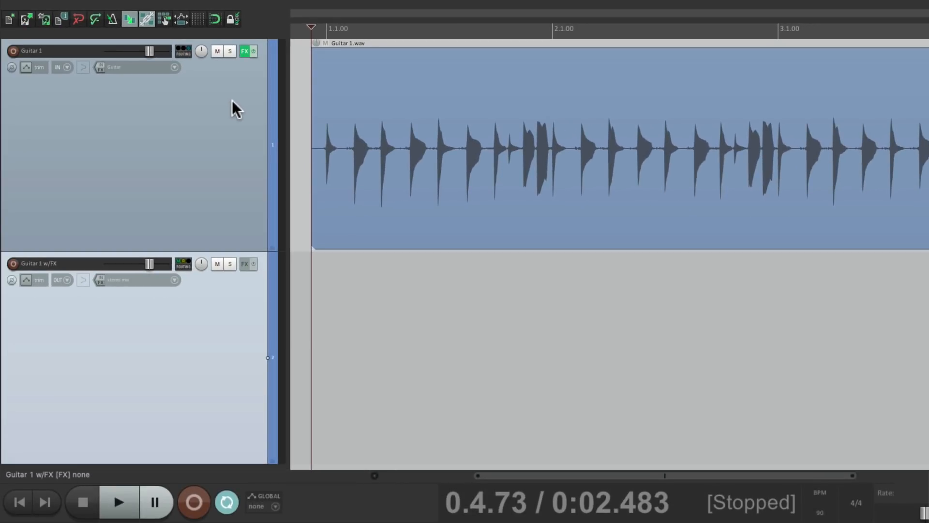
{"action": "mouse_move", "coordinate": [243, 360]}
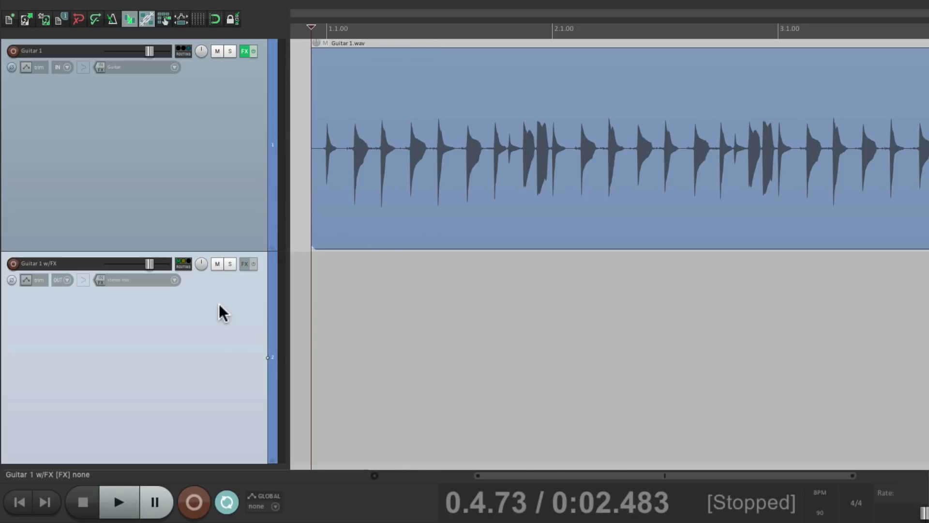
Step: Arm Guitar 1 w/FX and start recording the processed guitar
{"action": "left_click", "coordinate": [118, 502]}
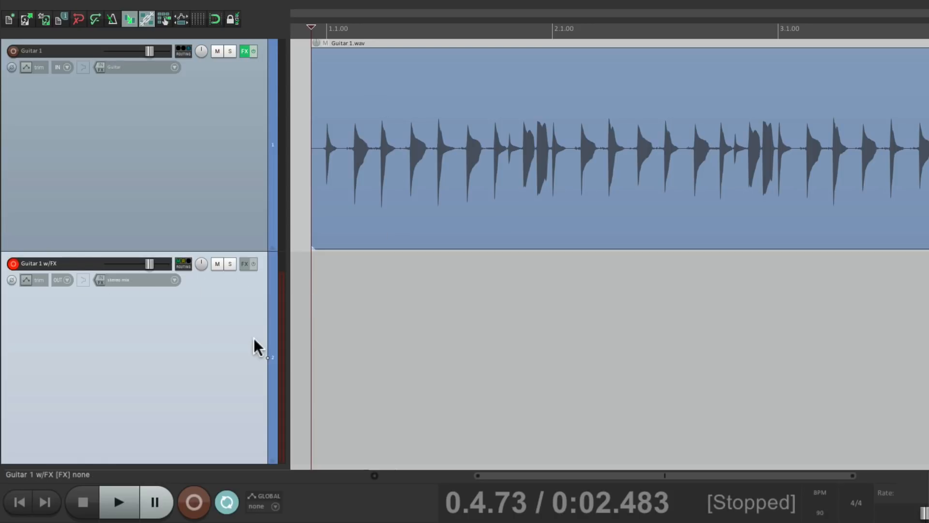
{"action": "left_click", "coordinate": [192, 501]}
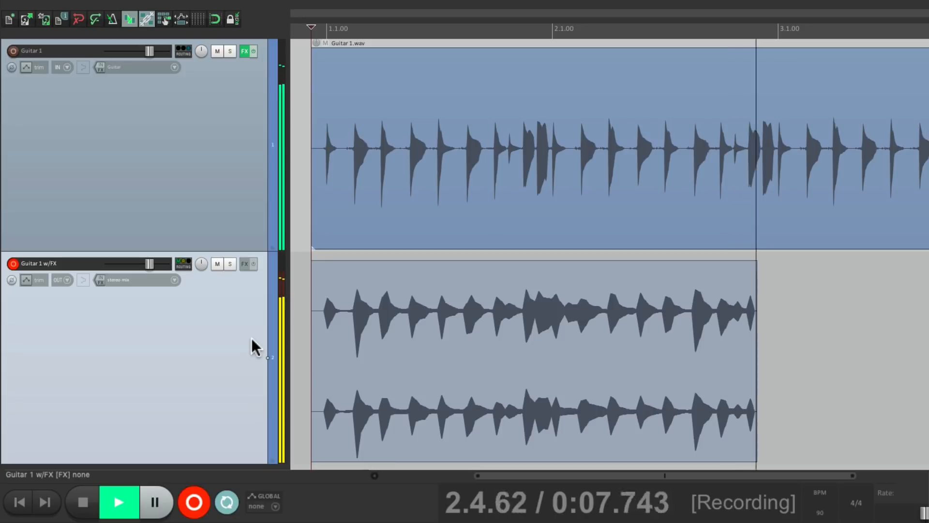
Step: Stop recording, keeping the new stereo take of the effected guitar on Guitar 1 w/FX
{"action": "left_click", "coordinate": [82, 502]}
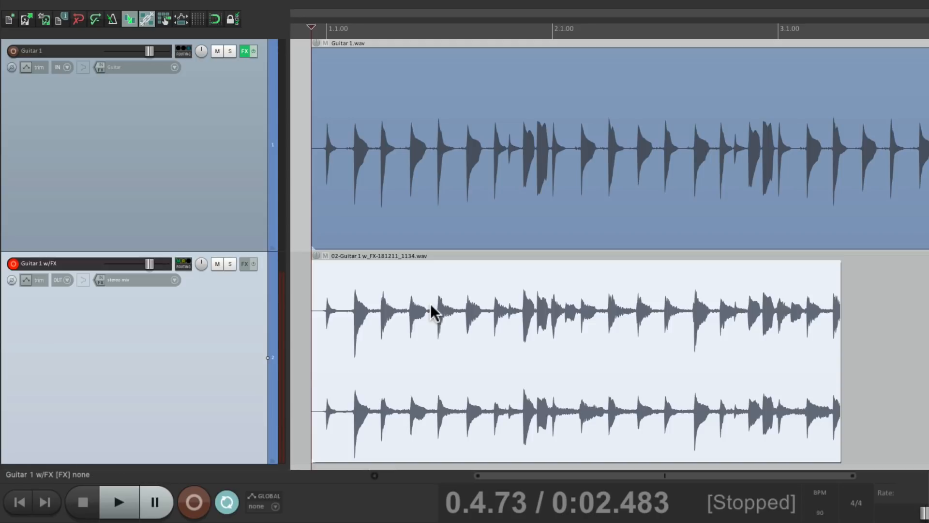
{"action": "left_click", "coordinate": [183, 48]}
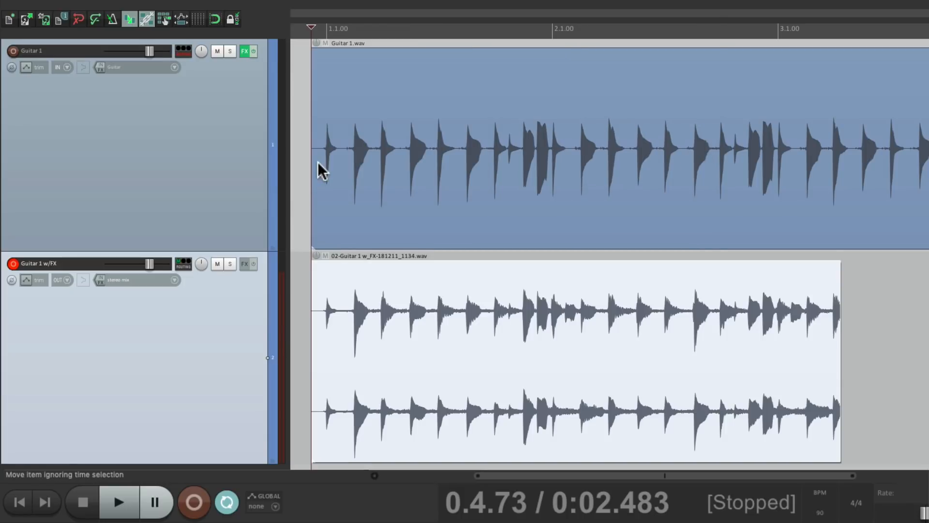
{"action": "mouse_move", "coordinate": [379, 391]}
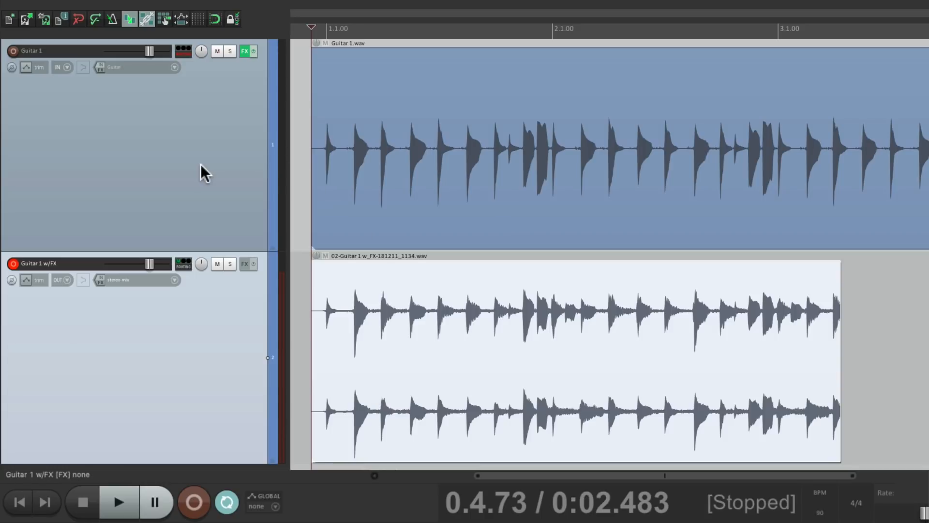
Step: Mute Guitar 1 and play back the printed Guitar 1 w/FX take on its own to compare
{"action": "left_click", "coordinate": [184, 50]}
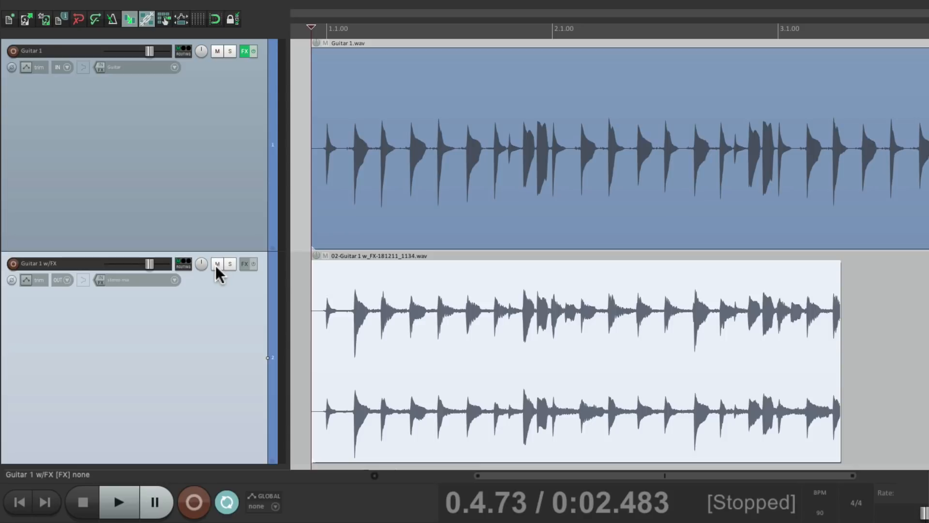
{"action": "left_click", "coordinate": [217, 263]}
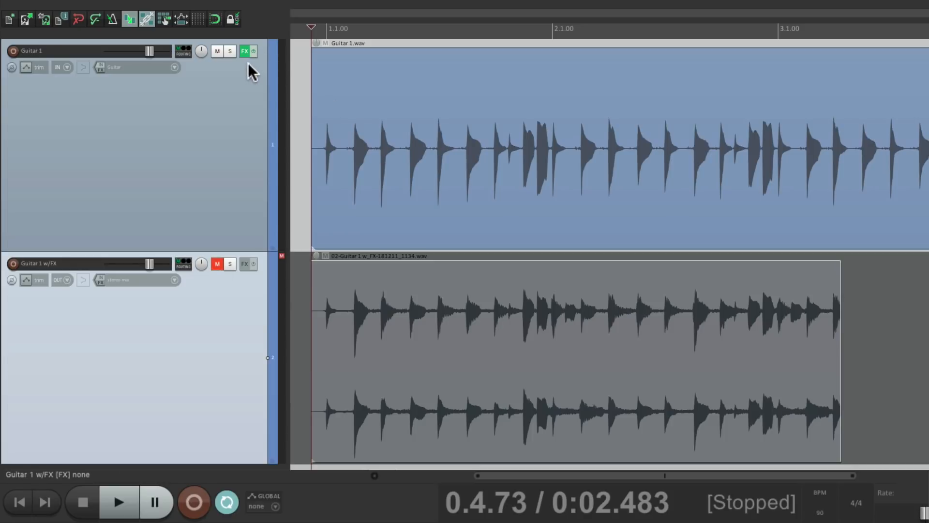
{"action": "left_click", "coordinate": [118, 502]}
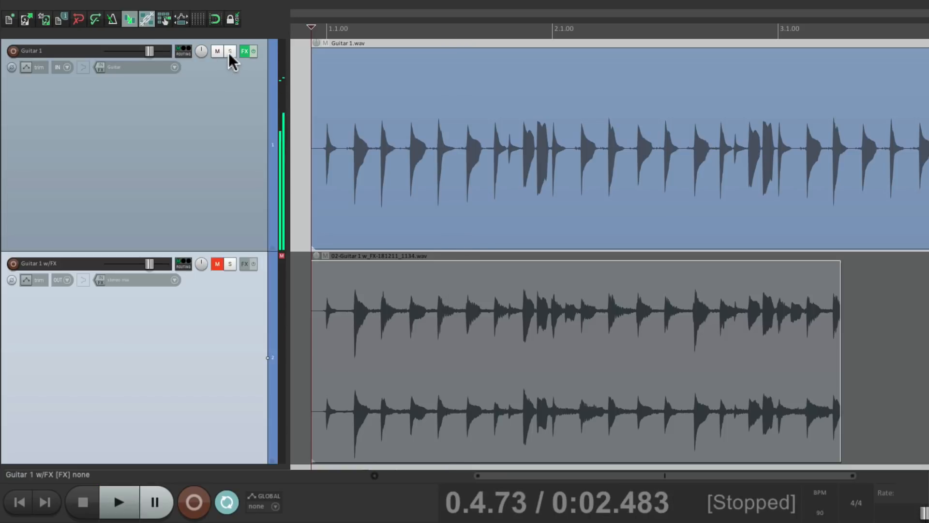
{"action": "left_click", "coordinate": [217, 51]}
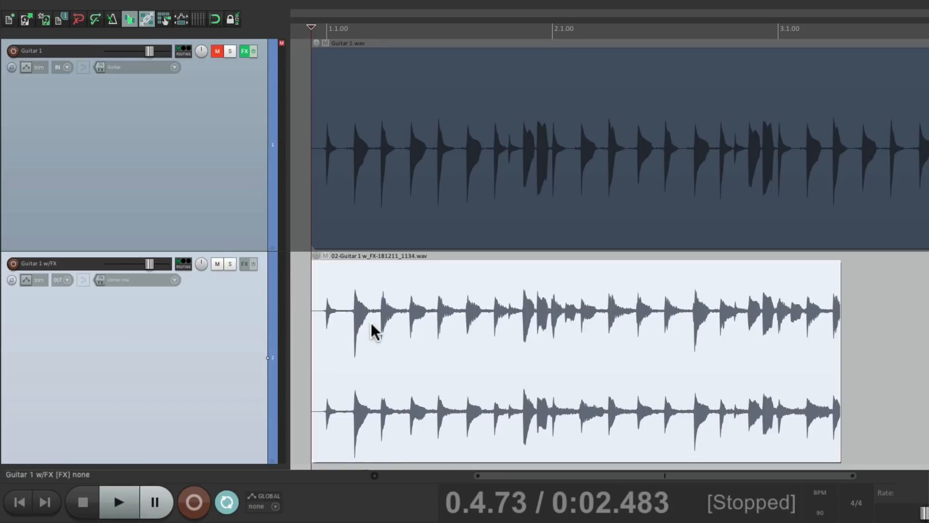
{"action": "left_click", "coordinate": [118, 502]}
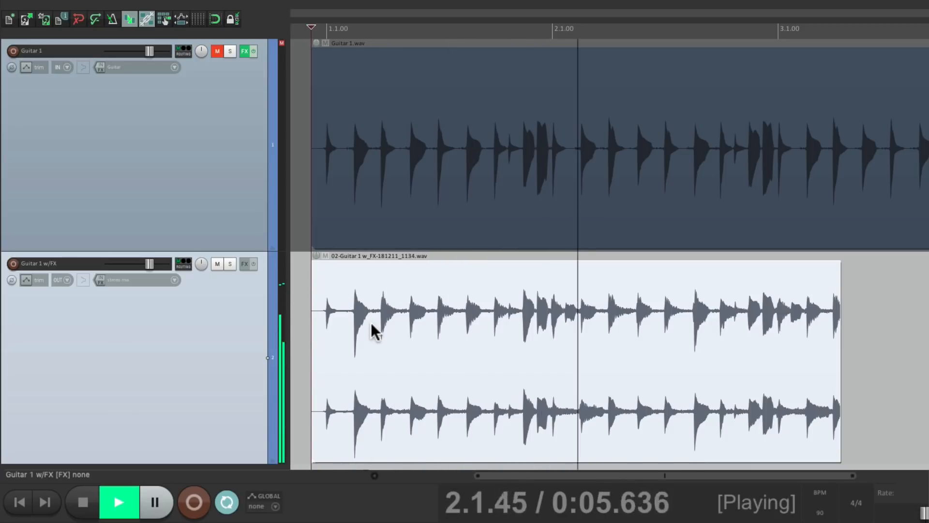
{"action": "left_click", "coordinate": [82, 502]}
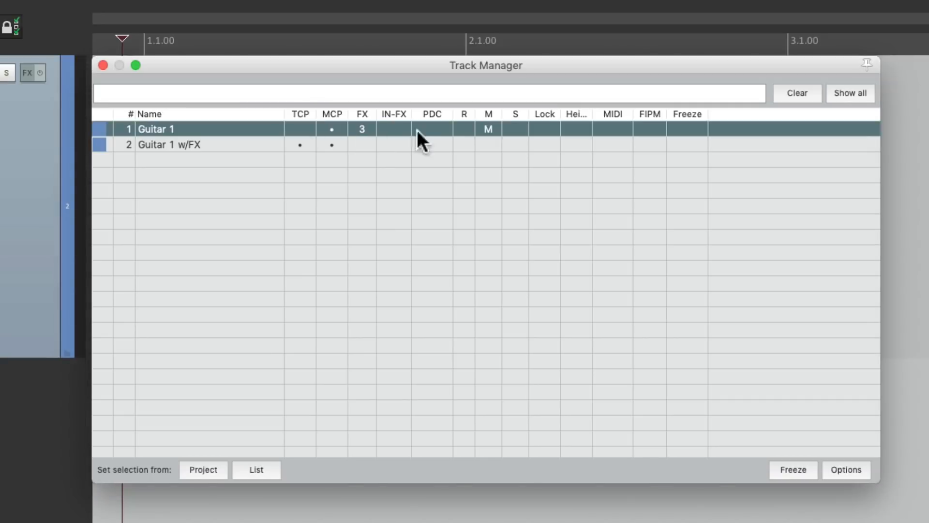
{"action": "mouse_move", "coordinate": [507, 142]}
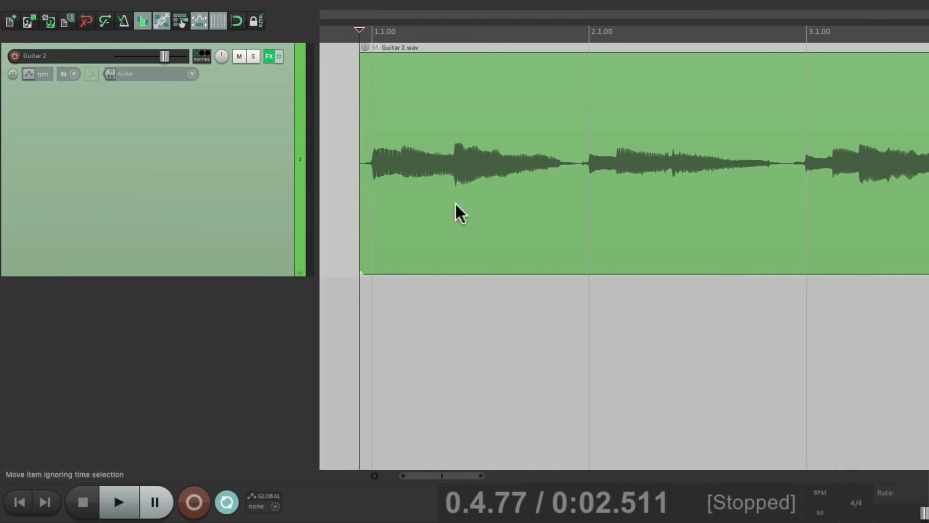
{"action": "mouse_move", "coordinate": [270, 56]}
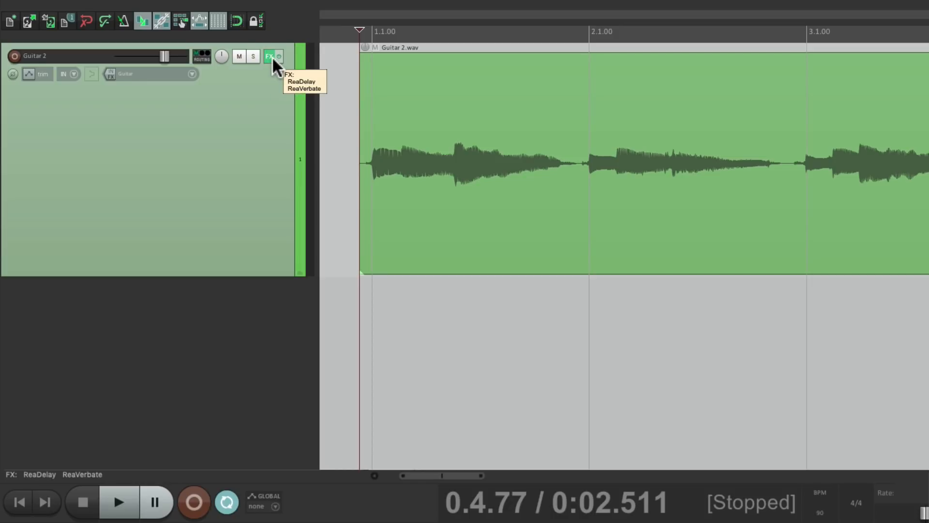
Step: Play Guitar 2 with its delay, reverb and volume/pan envelopes, then hide the envelope lanes
{"action": "left_click", "coordinate": [118, 502]}
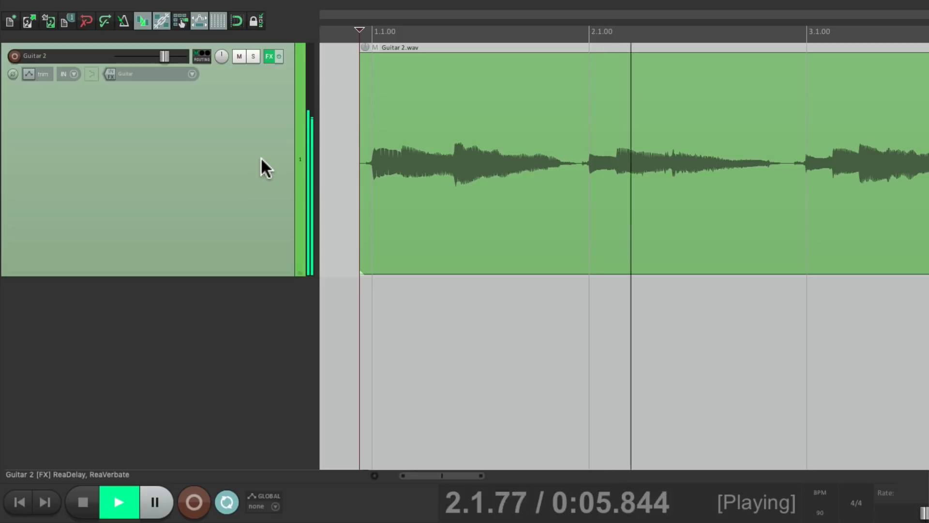
{"action": "left_click", "coordinate": [81, 503]}
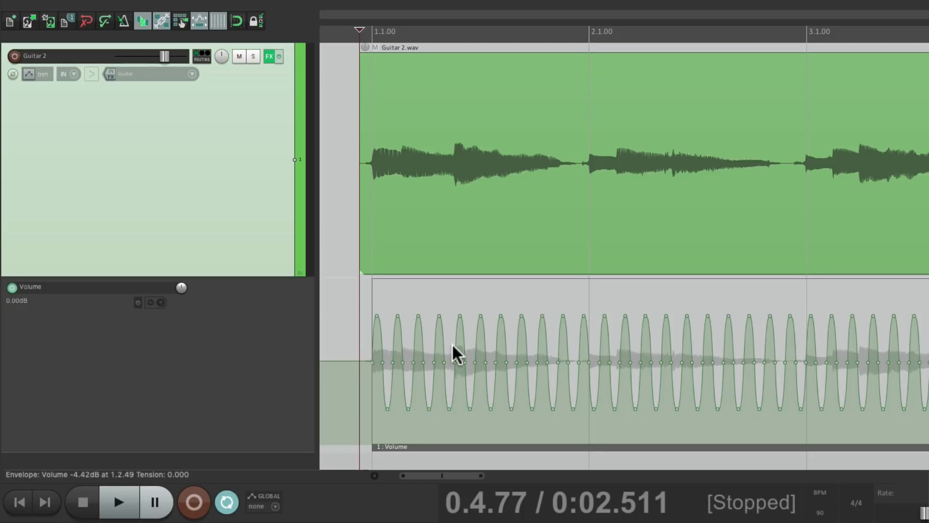
{"action": "left_click", "coordinate": [118, 502]}
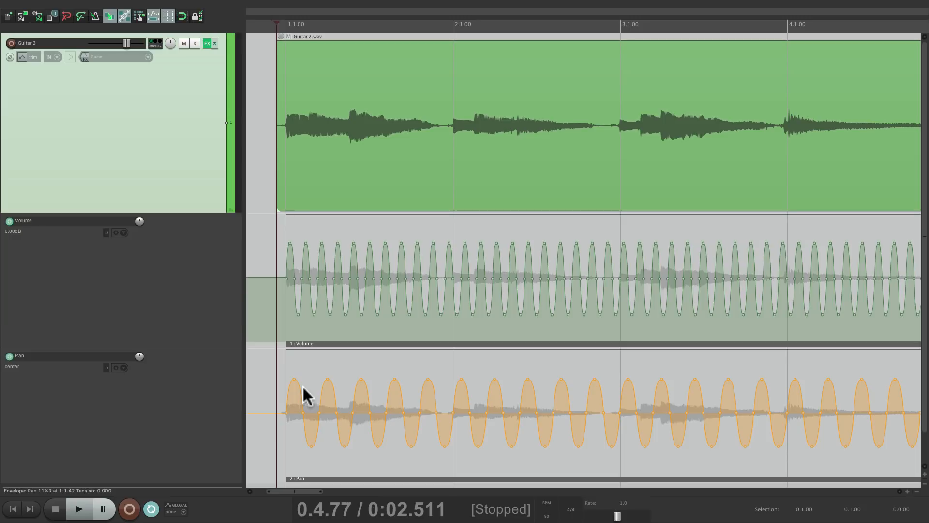
{"action": "left_click", "coordinate": [77, 508]}
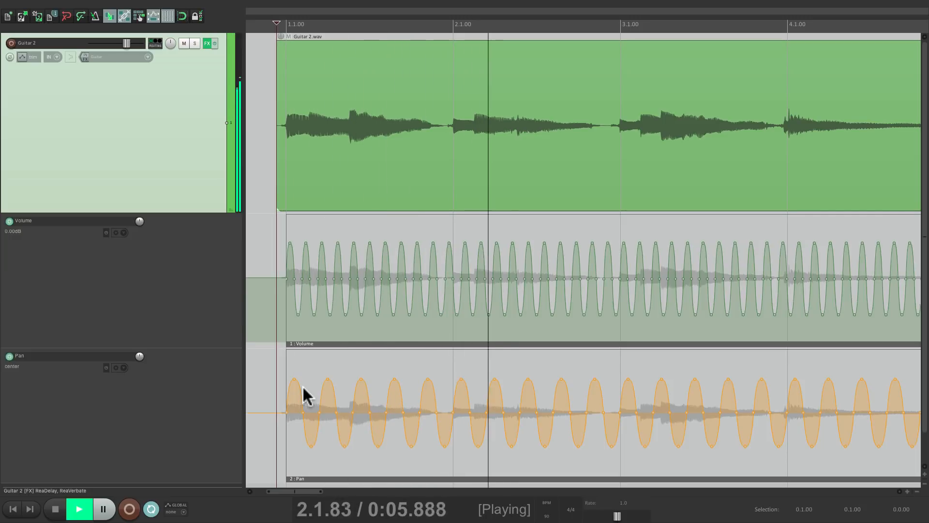
{"action": "left_click", "coordinate": [77, 508]}
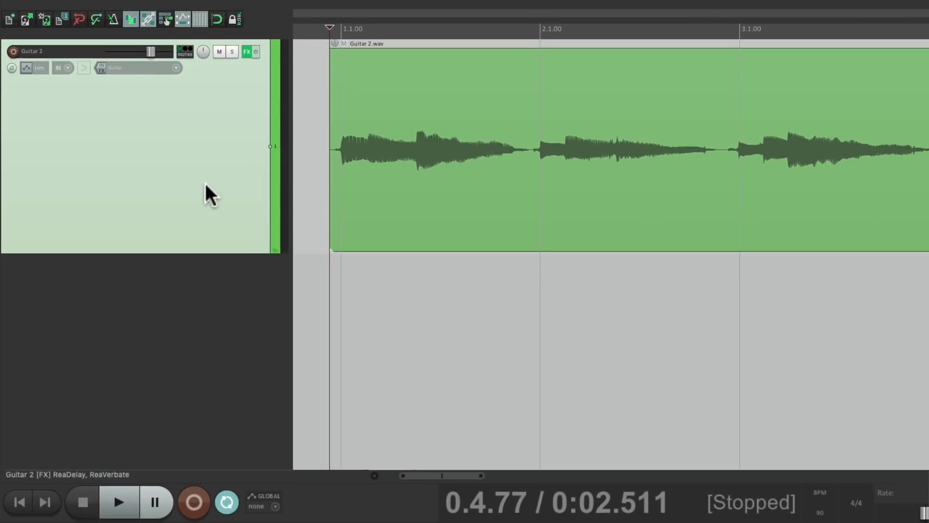
Step: Insert a Guitar 2 w/FX track below Guitar 2, armed to record the stereo output
{"action": "right_click", "coordinate": [210, 193]}
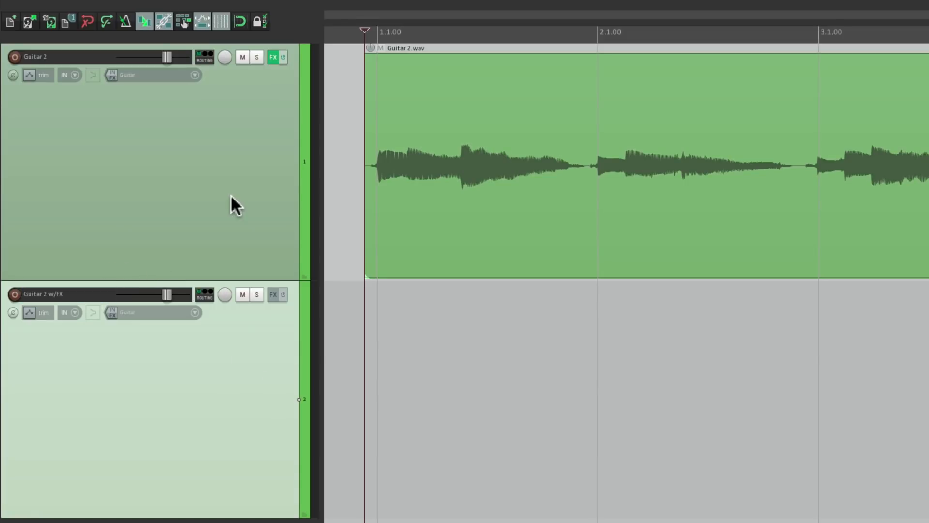
{"action": "left_click", "coordinate": [205, 57]}
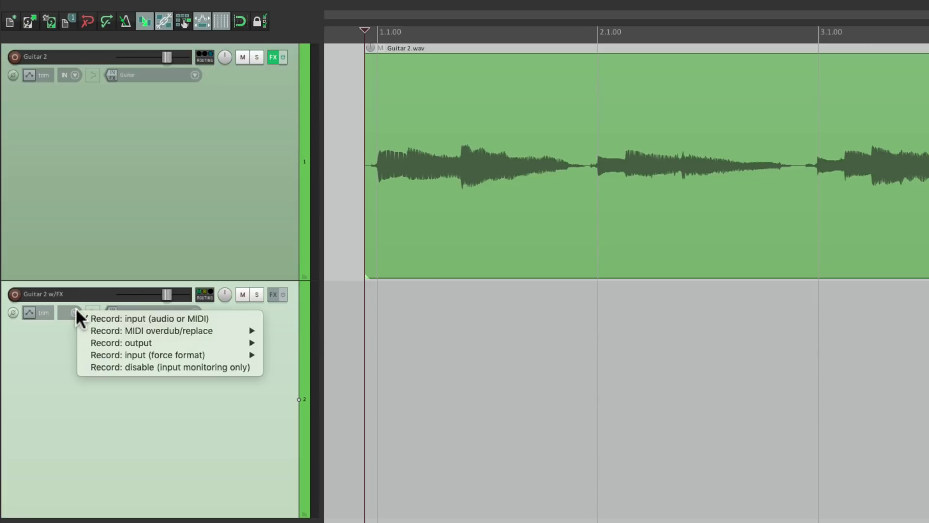
{"action": "mouse_move", "coordinate": [121, 343]}
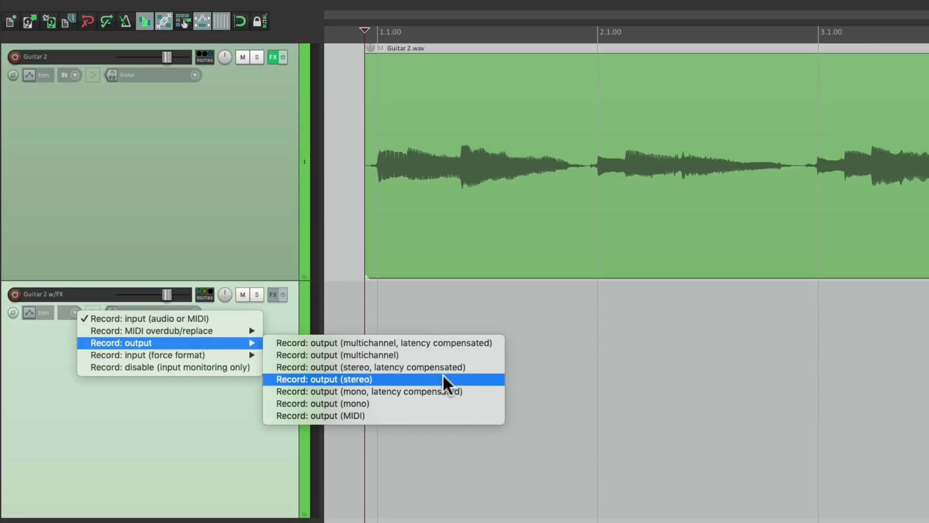
{"action": "left_click", "coordinate": [324, 378]}
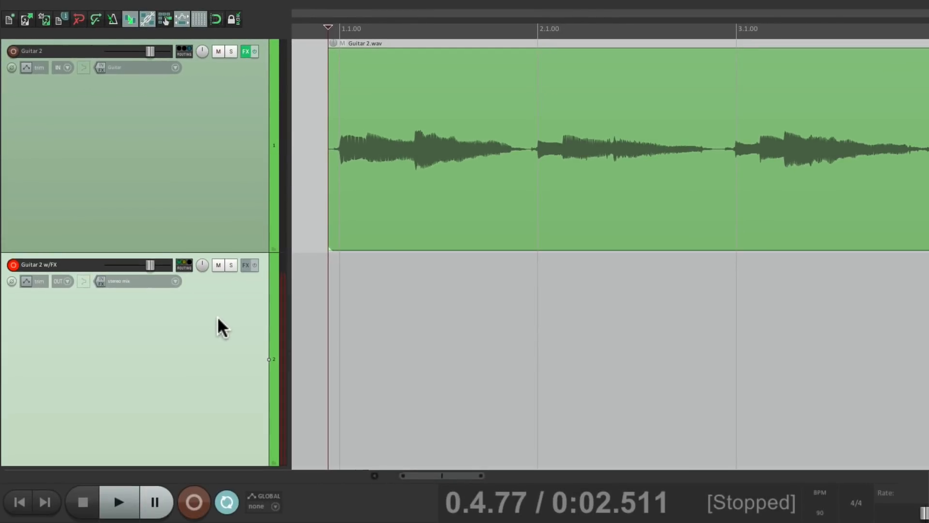
Step: Record the processed guitar onto Guitar 2 w/FX and toggle Guitar 2's master send
{"action": "left_click", "coordinate": [118, 501]}
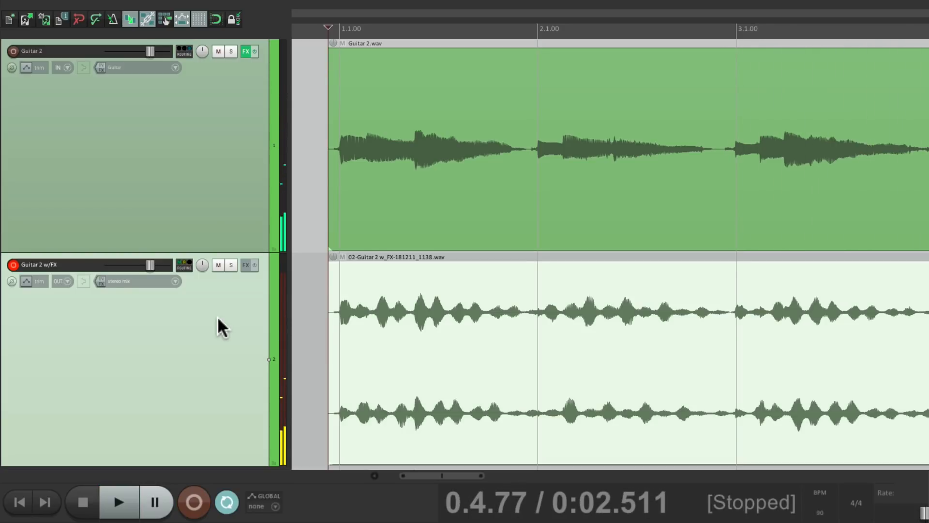
{"action": "left_click", "coordinate": [184, 48]}
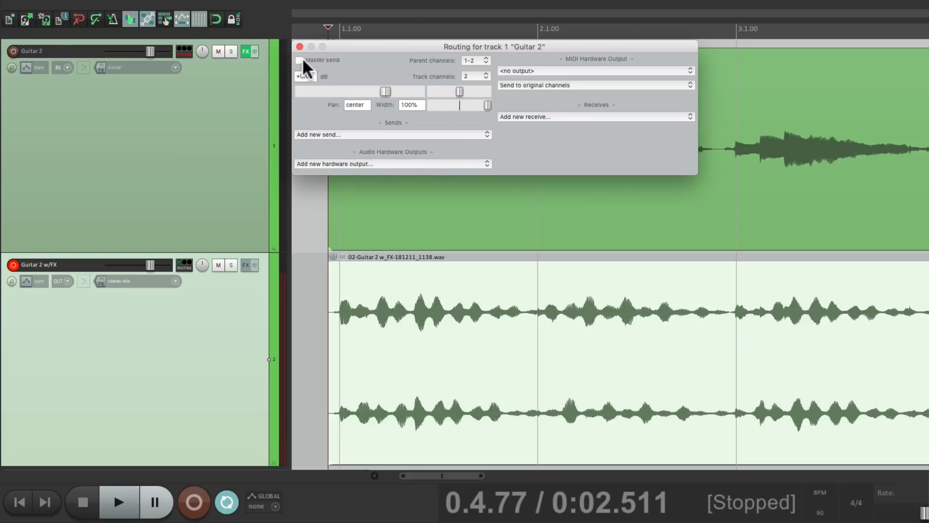
{"action": "left_click", "coordinate": [299, 60]}
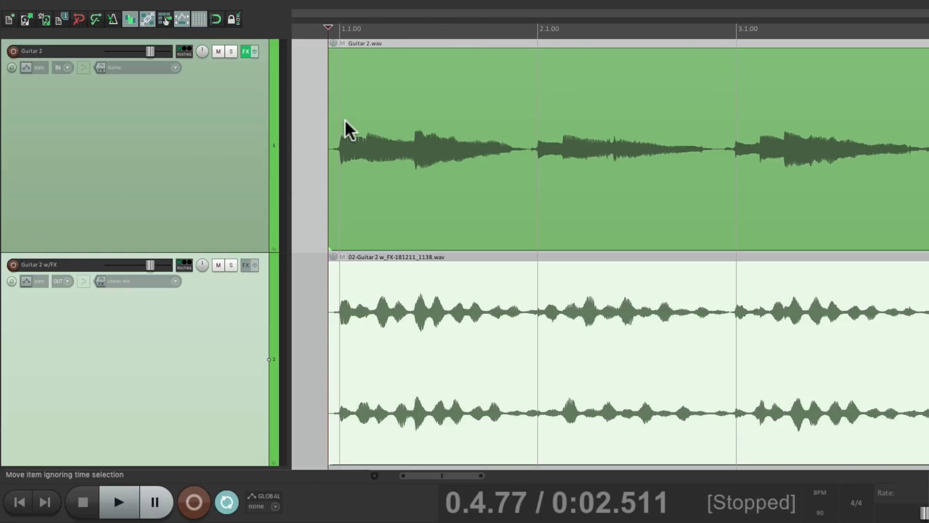
Step: Audition the printed guitar with mute on and off, then play back
{"action": "left_click", "coordinate": [217, 264]}
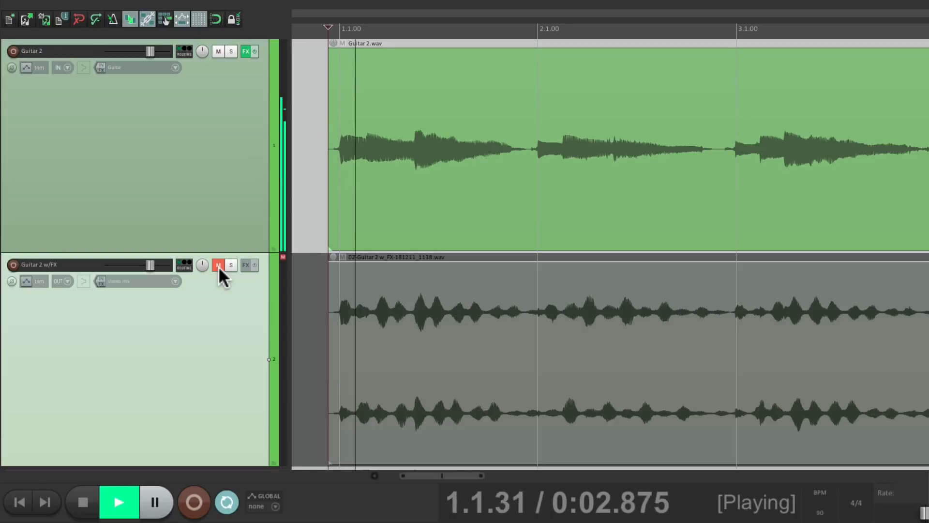
{"action": "left_click", "coordinate": [218, 264]}
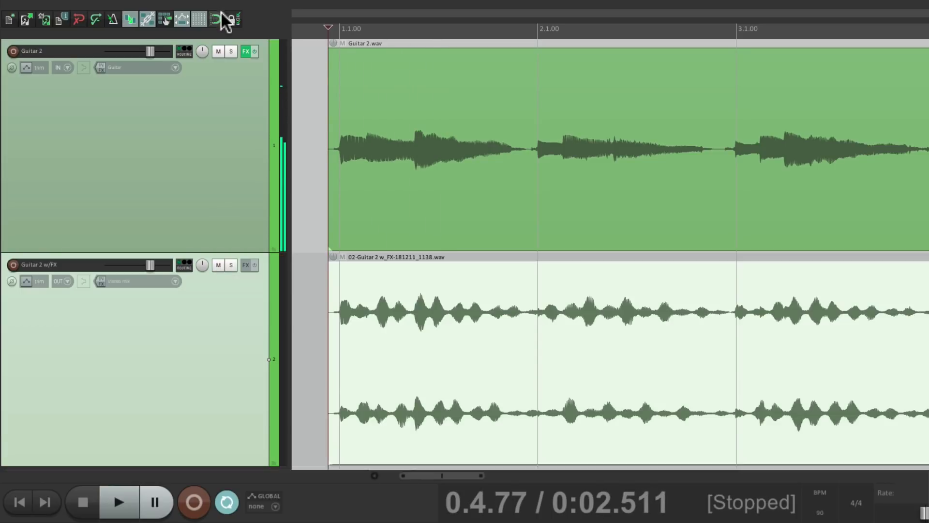
{"action": "left_click", "coordinate": [118, 502]}
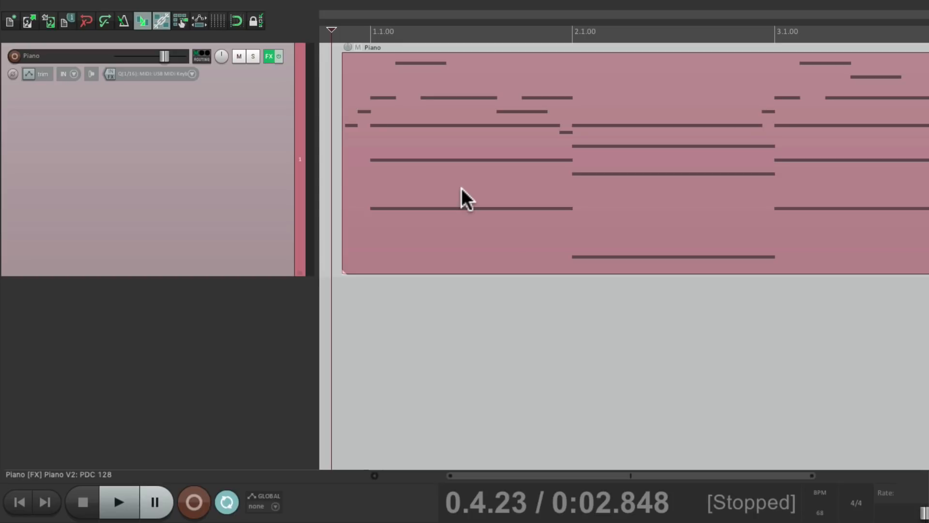
Step: Add a Piano - Printed track below Piano set to record its stereo output
{"action": "left_click", "coordinate": [118, 502]}
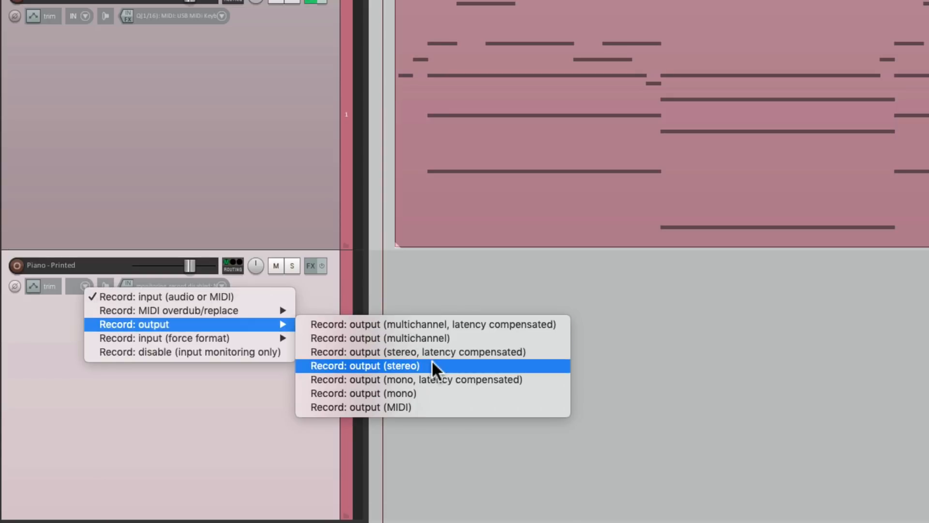
{"action": "left_click", "coordinate": [364, 365]}
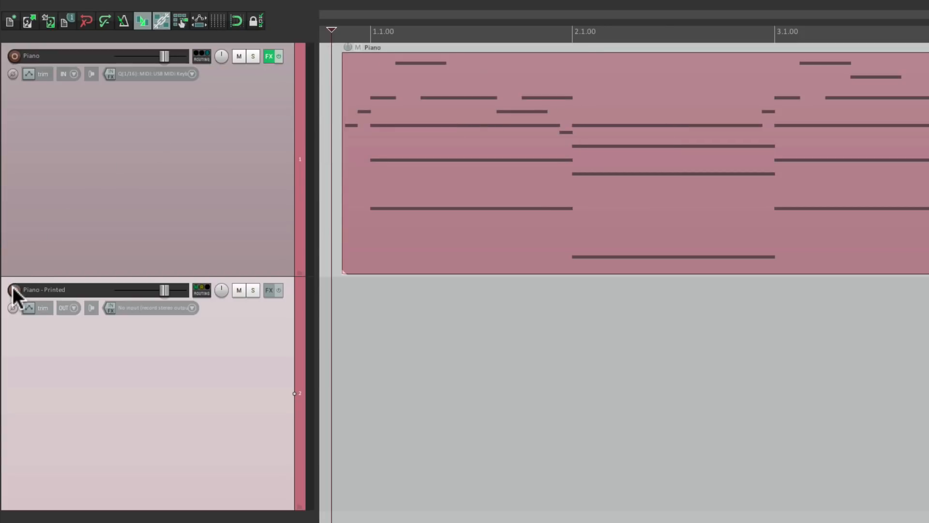
Step: Arm Piano - Printed and record the piano part as a stereo audio item
{"action": "left_click", "coordinate": [13, 289]}
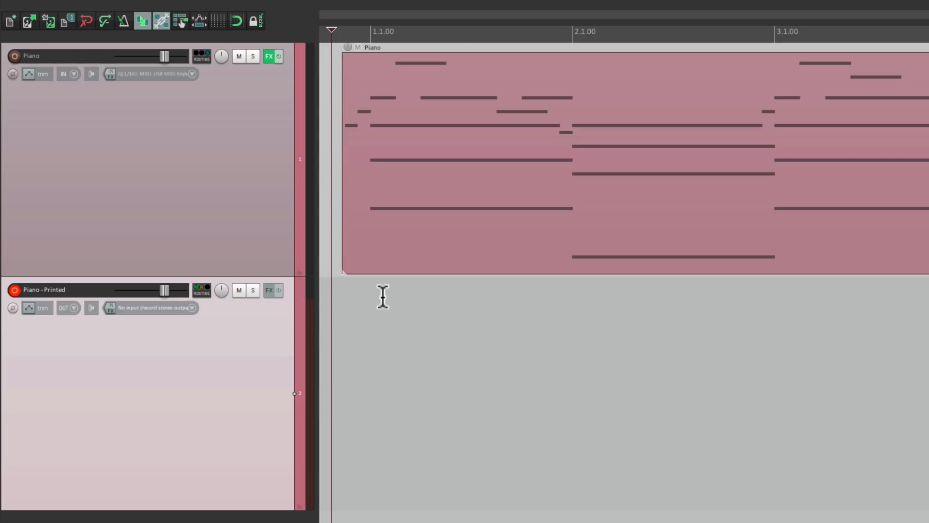
{"action": "left_click", "coordinate": [195, 502]}
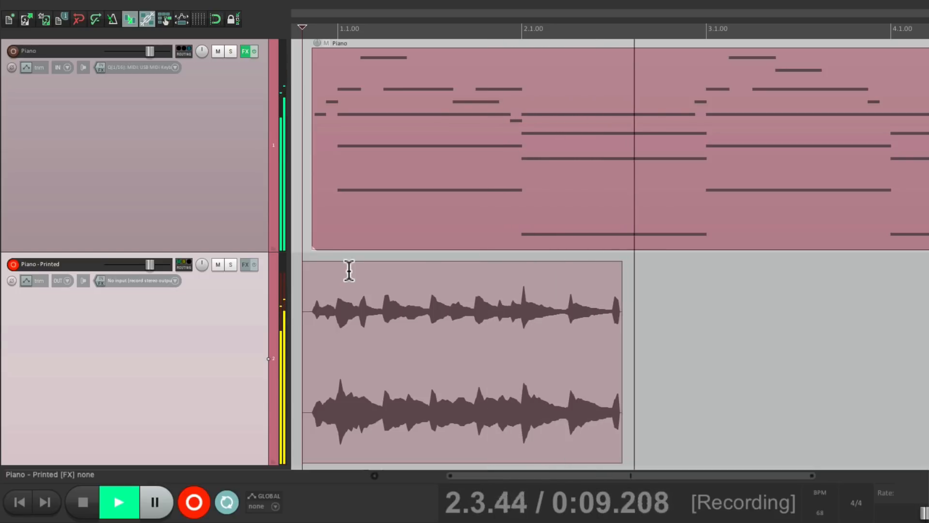
{"action": "left_click", "coordinate": [81, 503]}
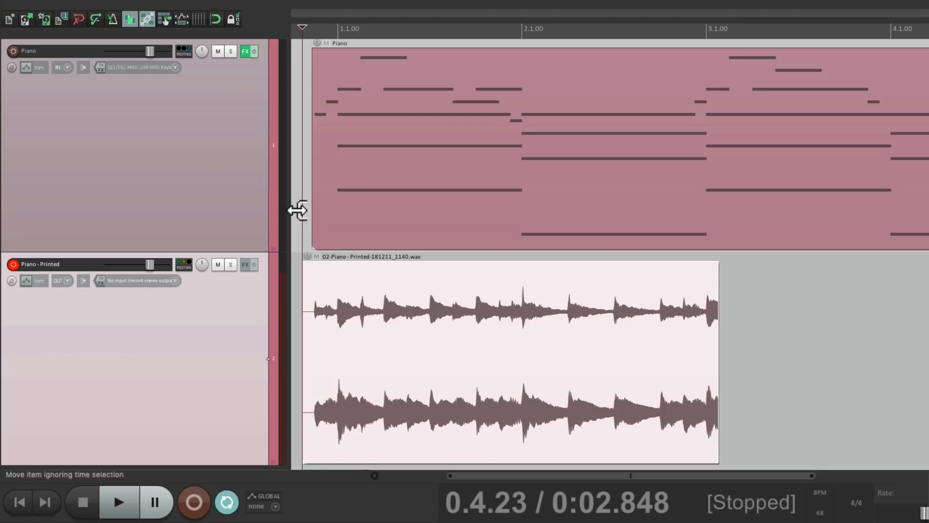
Step: Mute the original Piano MIDI track
{"action": "left_click", "coordinate": [217, 52]}
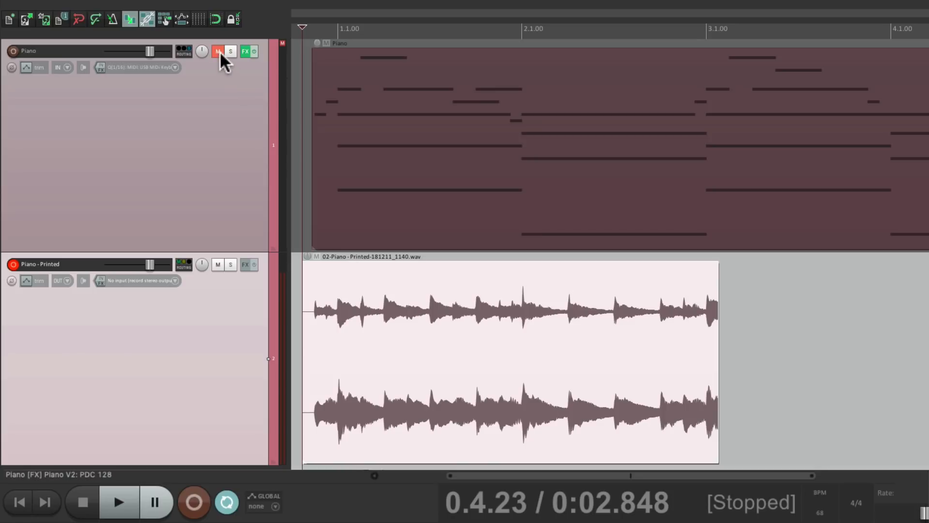
{"action": "left_click", "coordinate": [218, 51]}
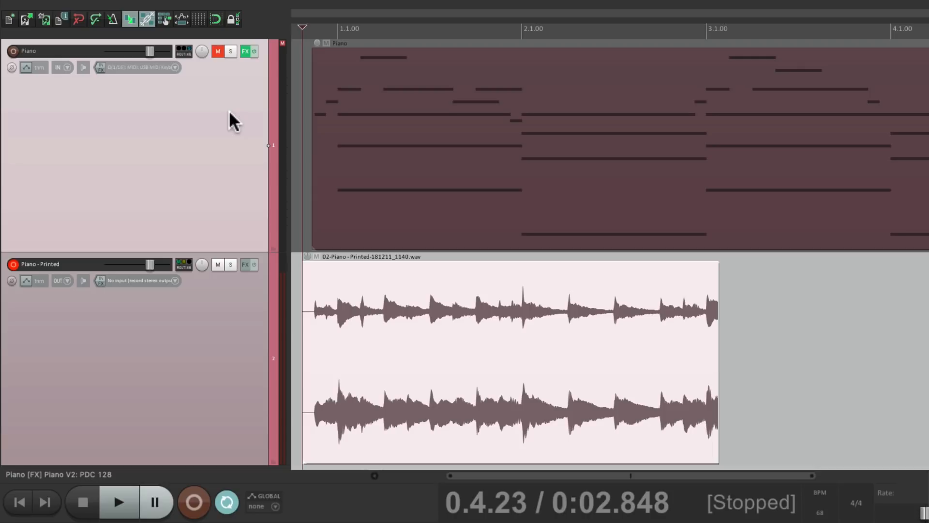
{"action": "mouse_move", "coordinate": [226, 79]}
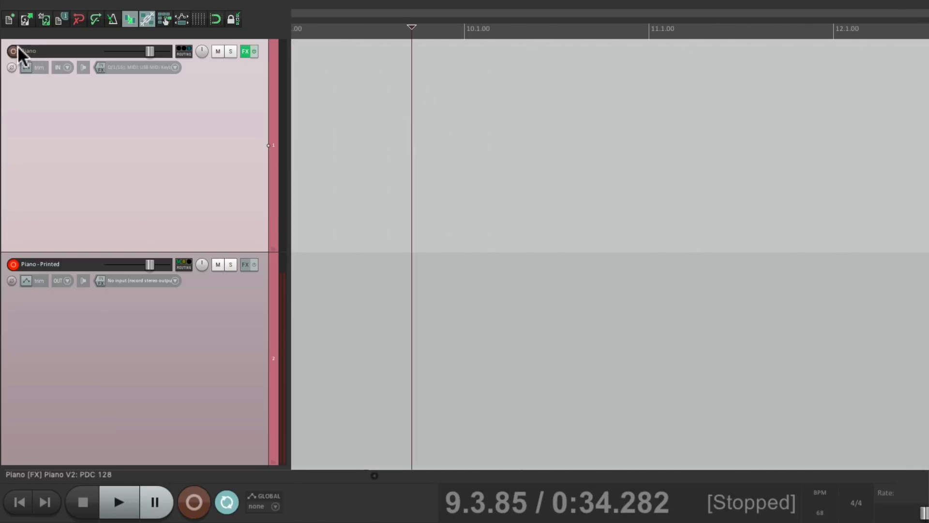
Step: Arm the Piano track and record a take from near bar 9, printing MIDI and stereo audio together
{"action": "left_click", "coordinate": [13, 50]}
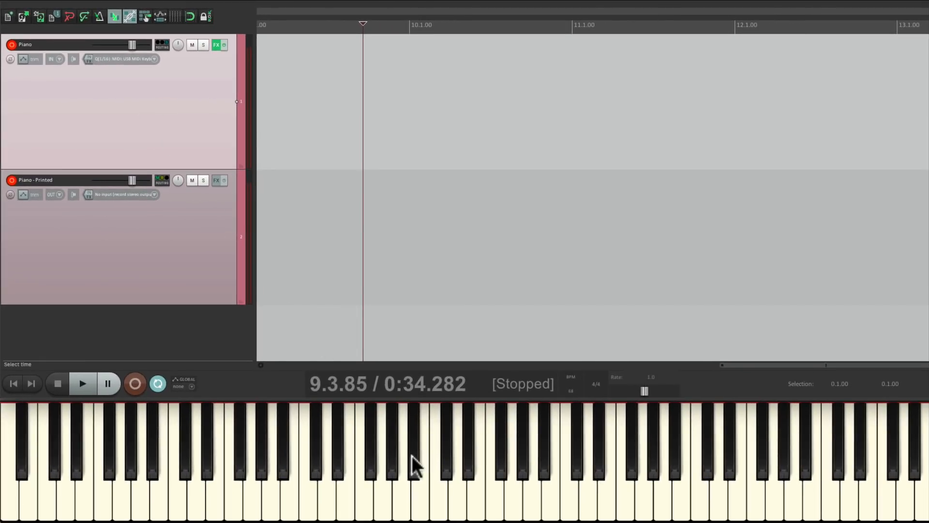
{"action": "mouse_move", "coordinate": [406, 109]}
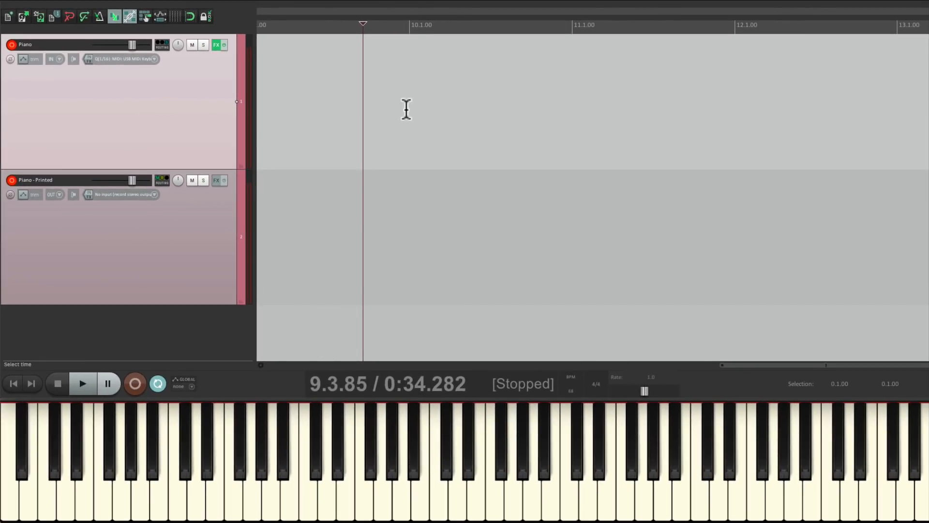
{"action": "mouse_move", "coordinate": [374, 67]}
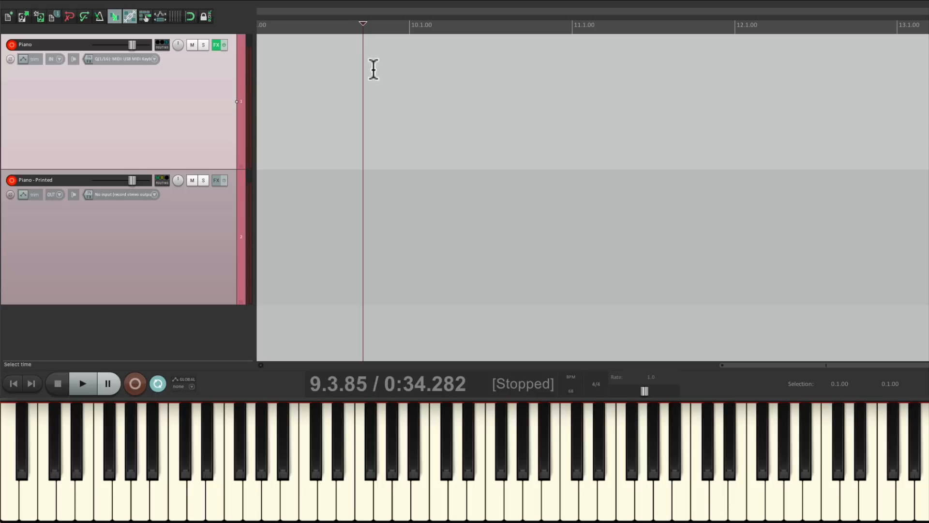
{"action": "mouse_move", "coordinate": [371, 98]}
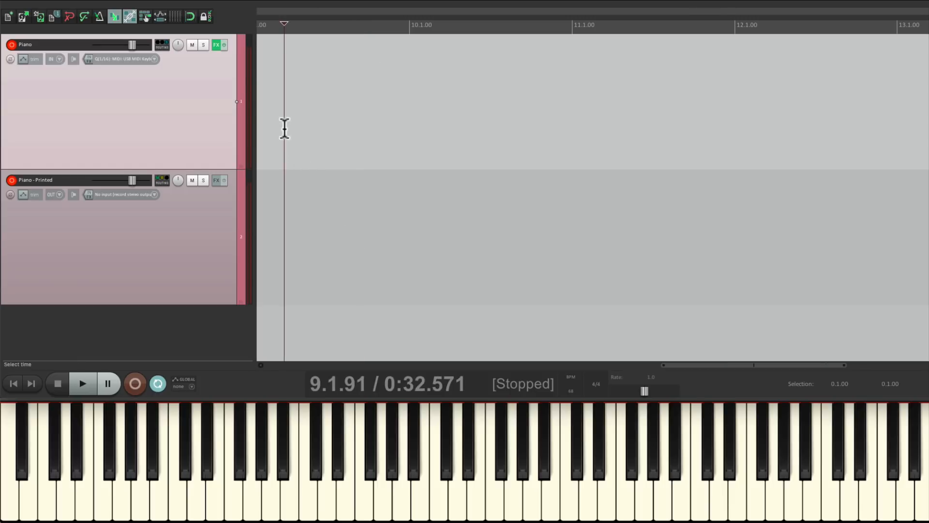
{"action": "left_click", "coordinate": [135, 383]}
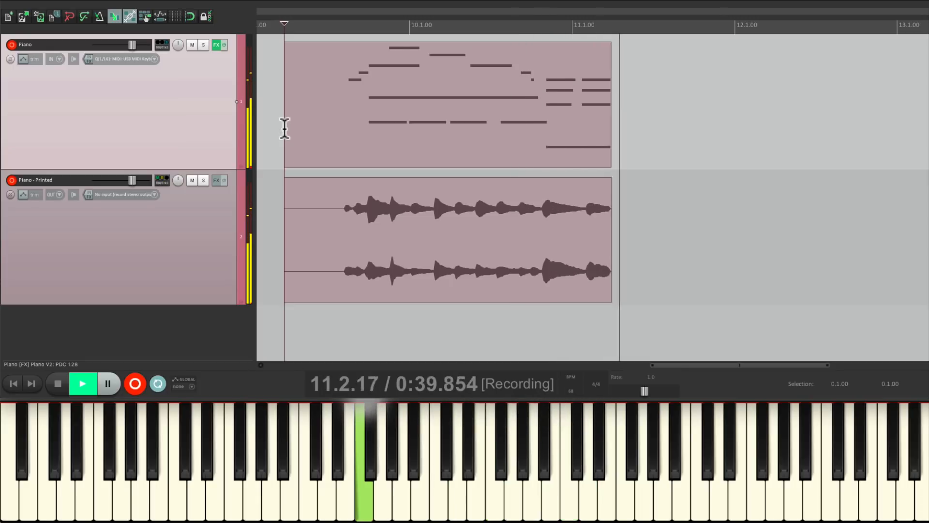
{"action": "left_click", "coordinate": [82, 383]}
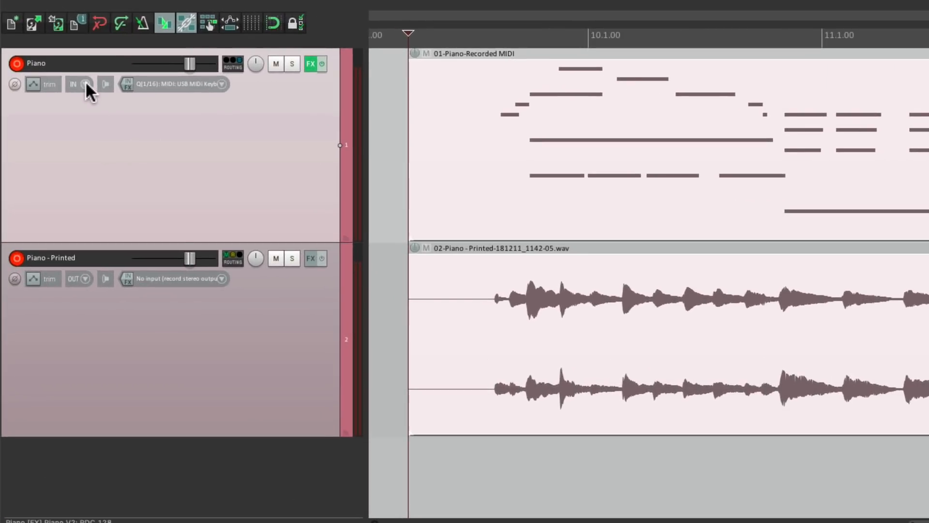
Step: Set the Piano track's record mode to Record: disable (input monitoring only)
{"action": "left_click", "coordinate": [86, 83]}
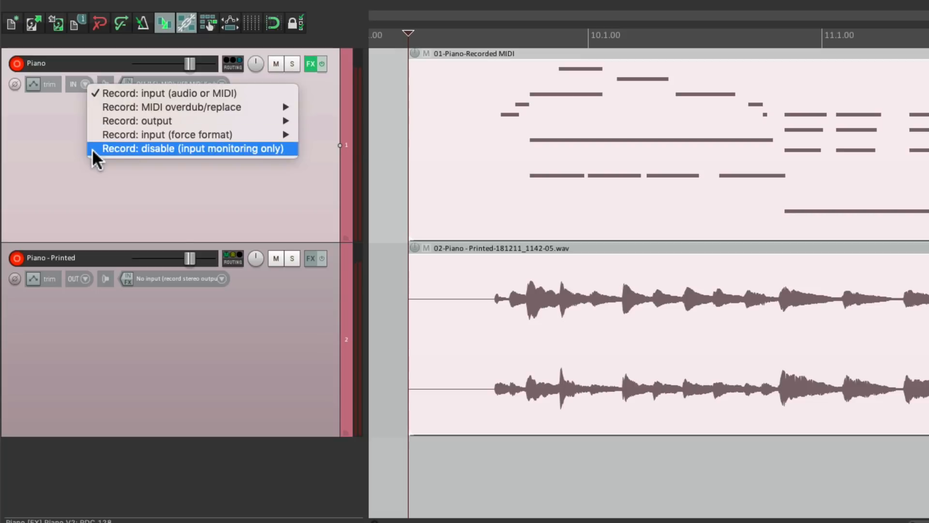
{"action": "left_click", "coordinate": [195, 148]}
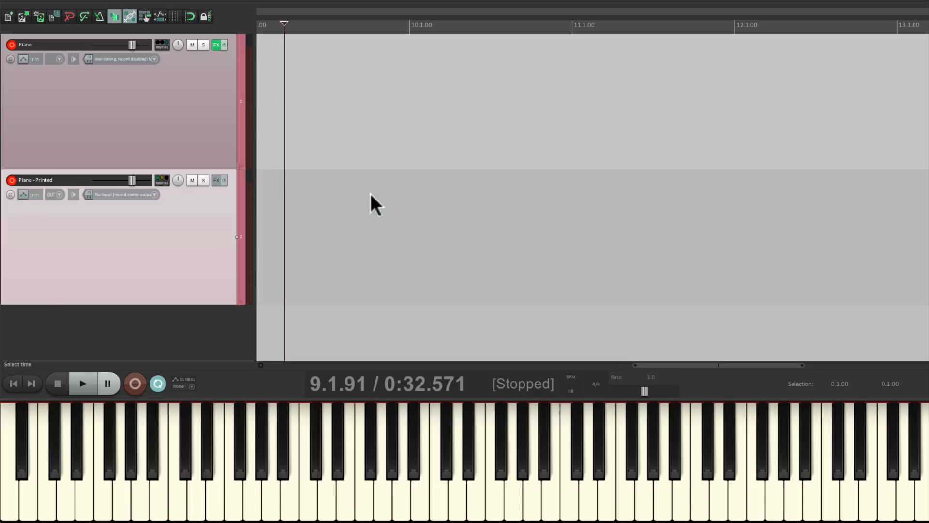
{"action": "left_click", "coordinate": [134, 383]}
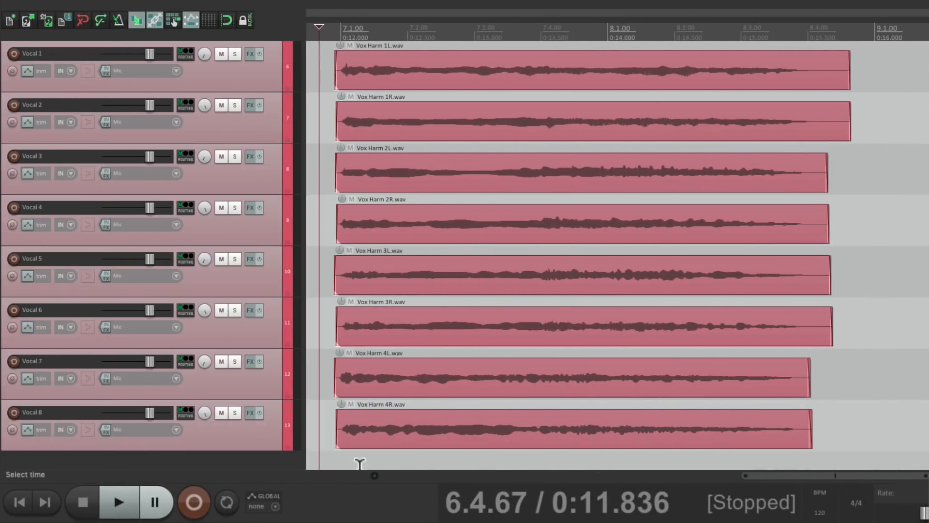
{"action": "mouse_move", "coordinate": [466, 290]}
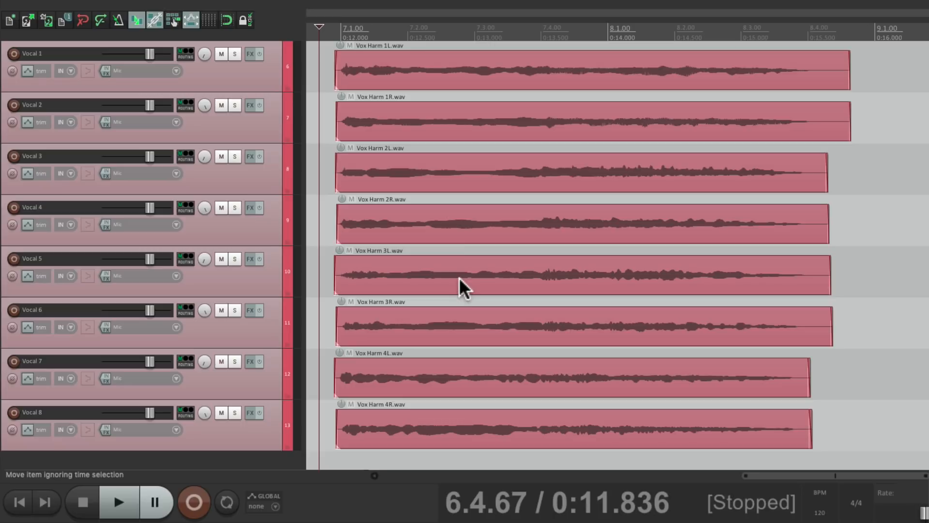
Step: Play back the eight vocal harmony tracks and stop
{"action": "left_click", "coordinate": [118, 501]}
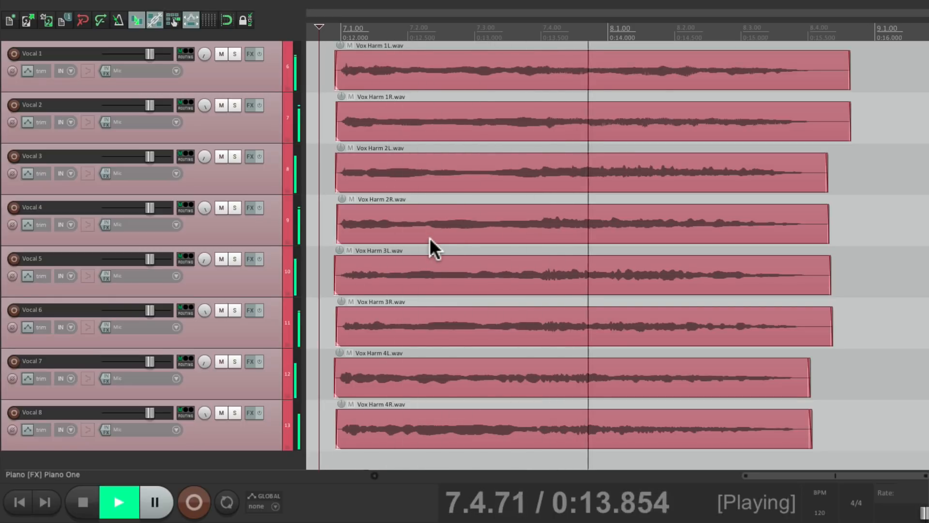
{"action": "left_click", "coordinate": [81, 502]}
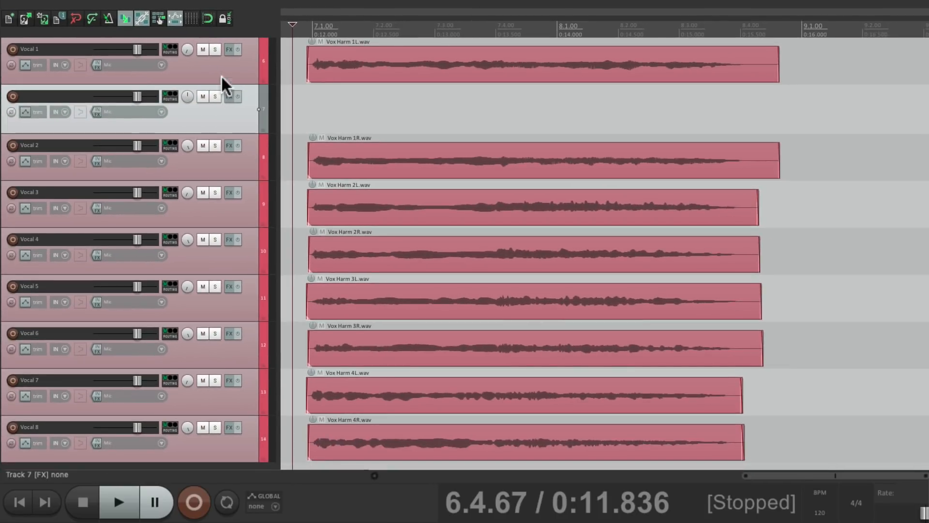
Step: Name the new track Bk Vox with Input: None and Record: output (stereo)
{"action": "double_click", "coordinate": [83, 76]}
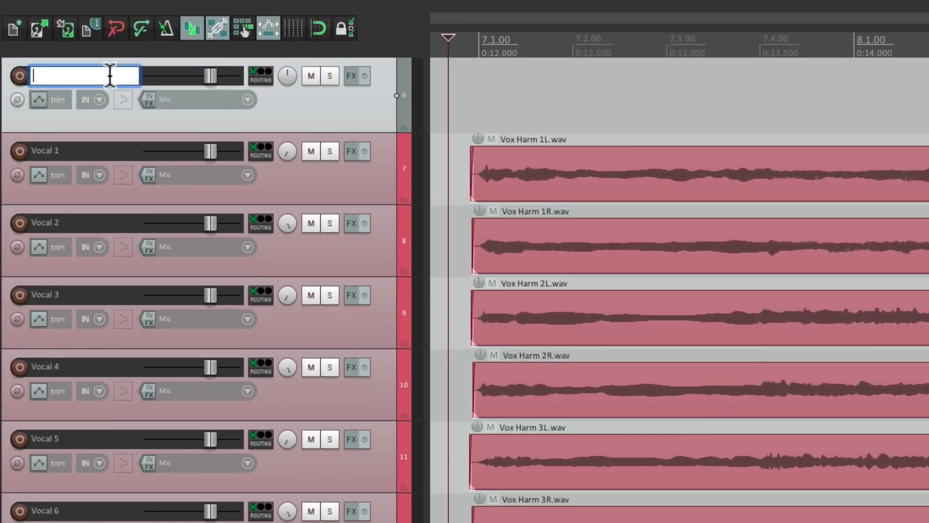
{"action": "type", "text": "Bk Vox"}
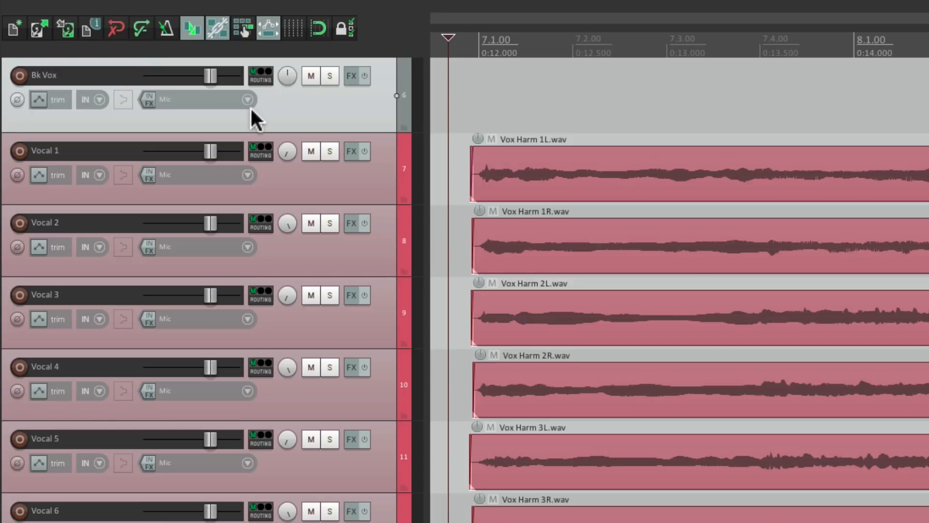
{"action": "left_click", "coordinate": [248, 99]}
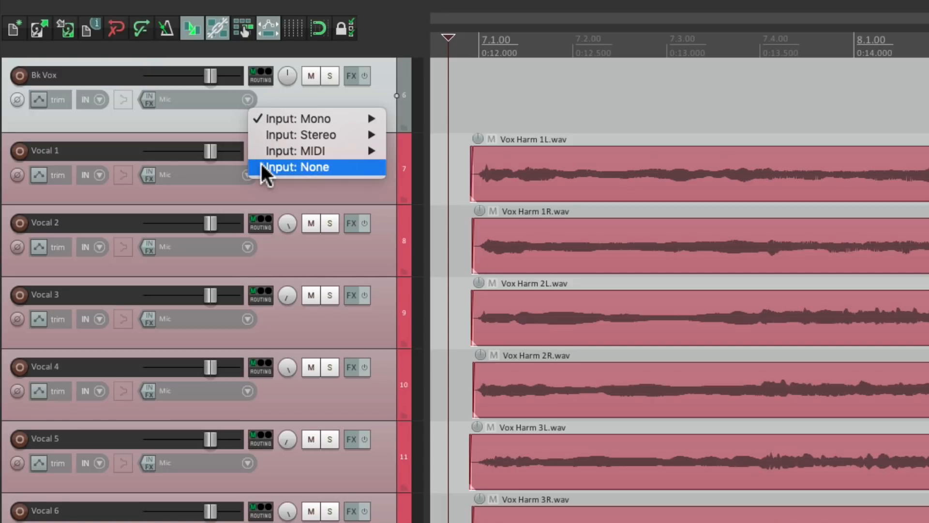
{"action": "left_click", "coordinate": [98, 99]}
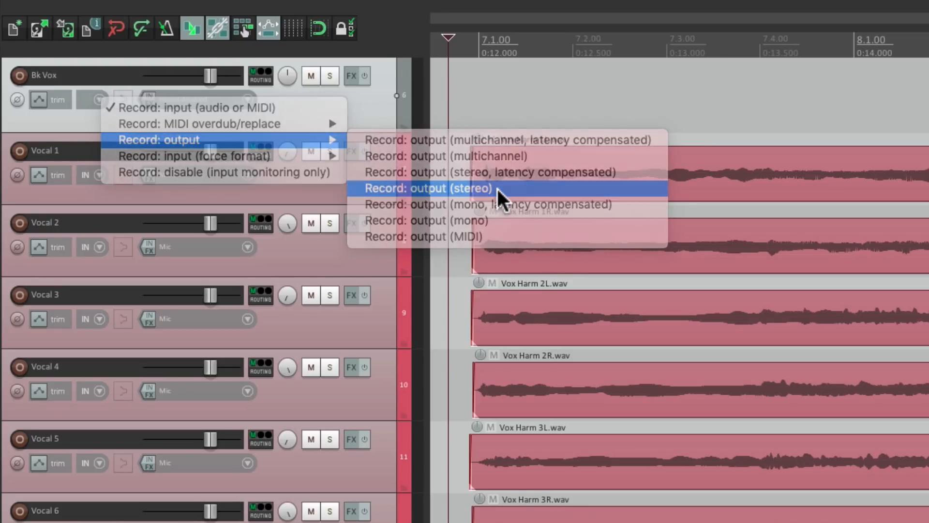
{"action": "left_click", "coordinate": [429, 187]}
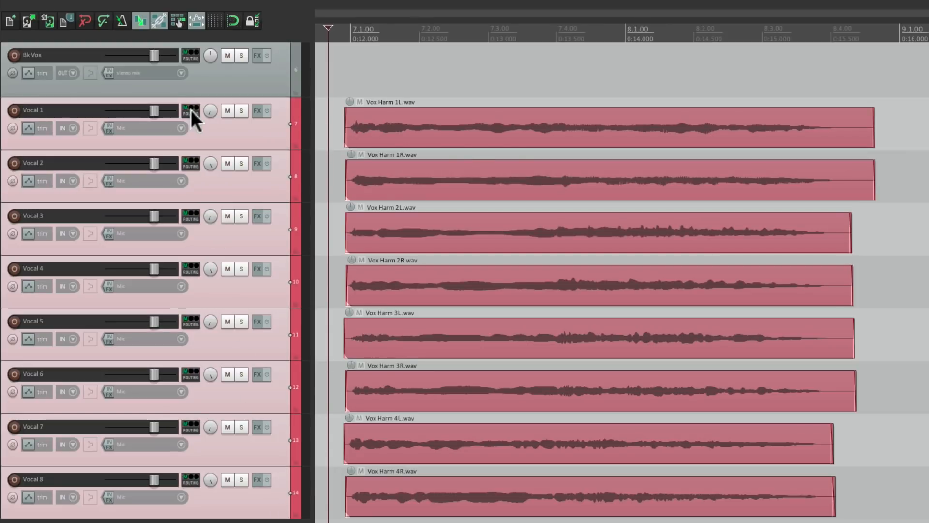
Step: Shift-drag a send from all selected vocal tracks into Bk Vox
{"action": "key", "text": "shift"}
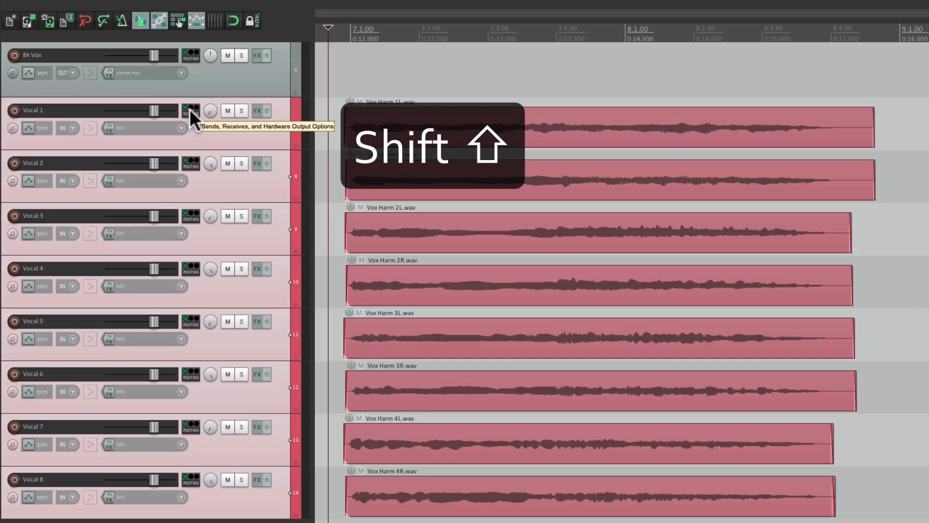
{"action": "left_click", "coordinate": [190, 111]}
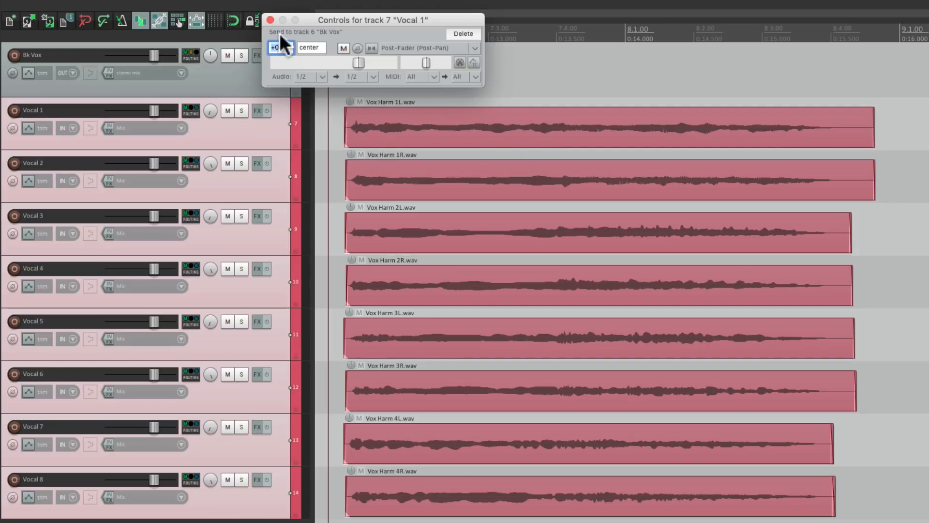
{"action": "left_click", "coordinate": [273, 19]}
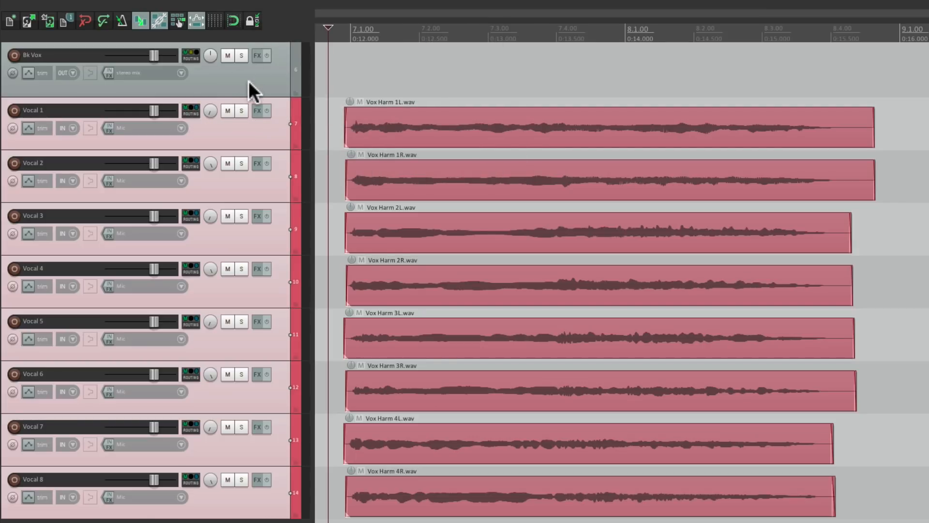
{"action": "mouse_move", "coordinate": [249, 147]}
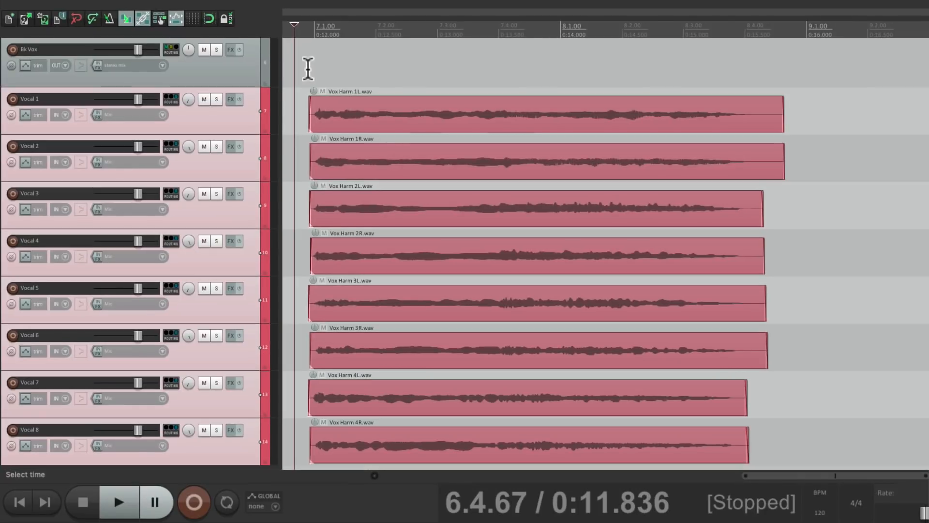
Step: Play to confirm the vocals reach Bk Vox, then stop
{"action": "left_click", "coordinate": [118, 501]}
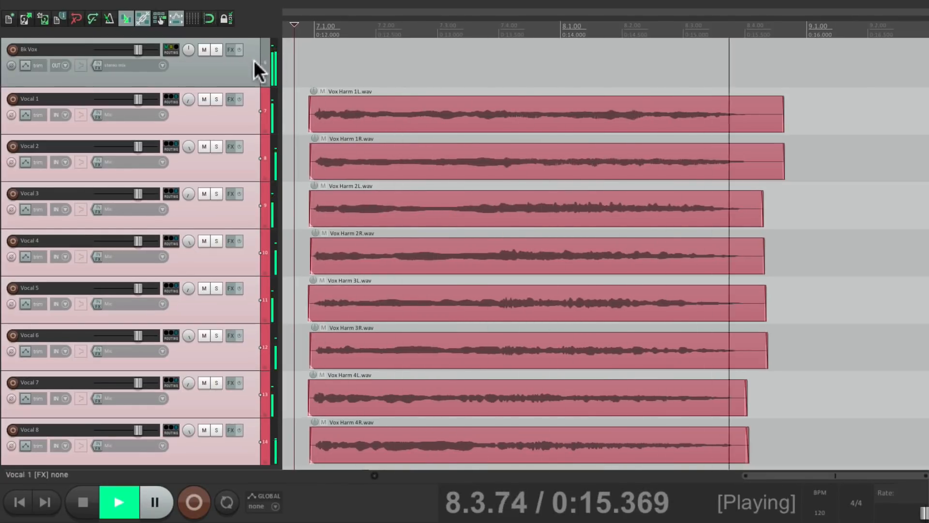
{"action": "left_click", "coordinate": [204, 49]}
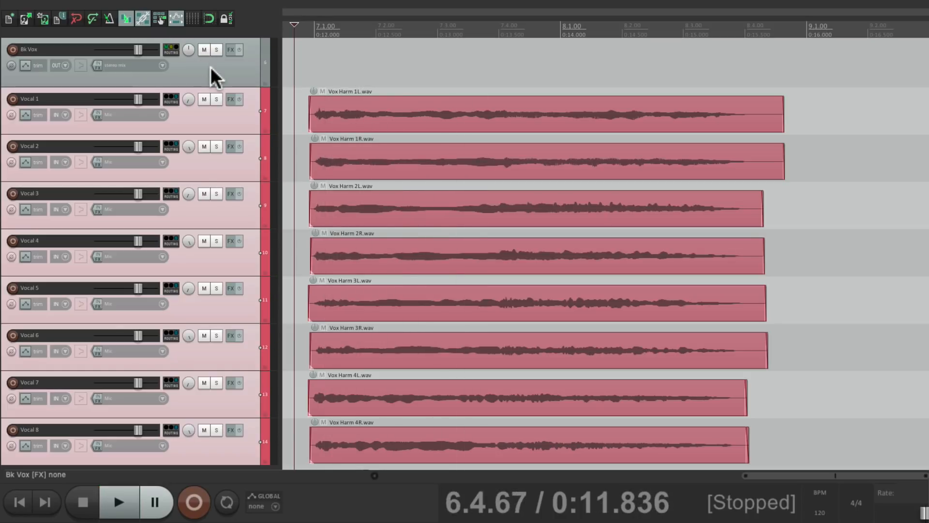
{"action": "mouse_move", "coordinate": [243, 75]}
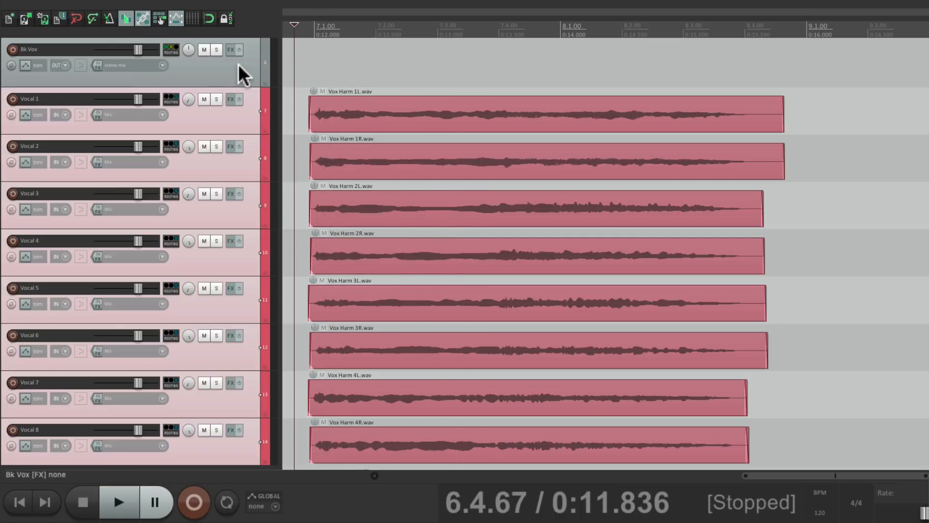
Step: Record the combined harmonies onto Bk Vox as a stereo bounce
{"action": "left_click", "coordinate": [193, 502]}
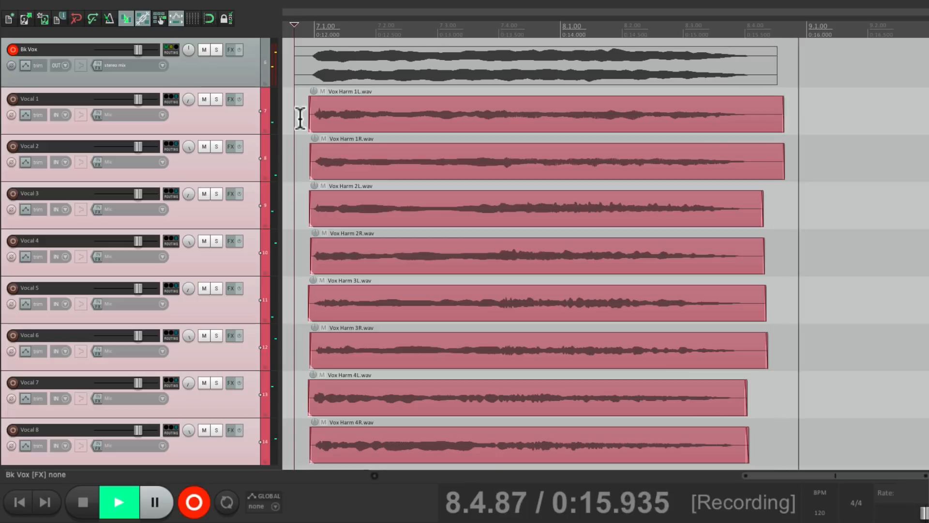
{"action": "left_click", "coordinate": [170, 48]}
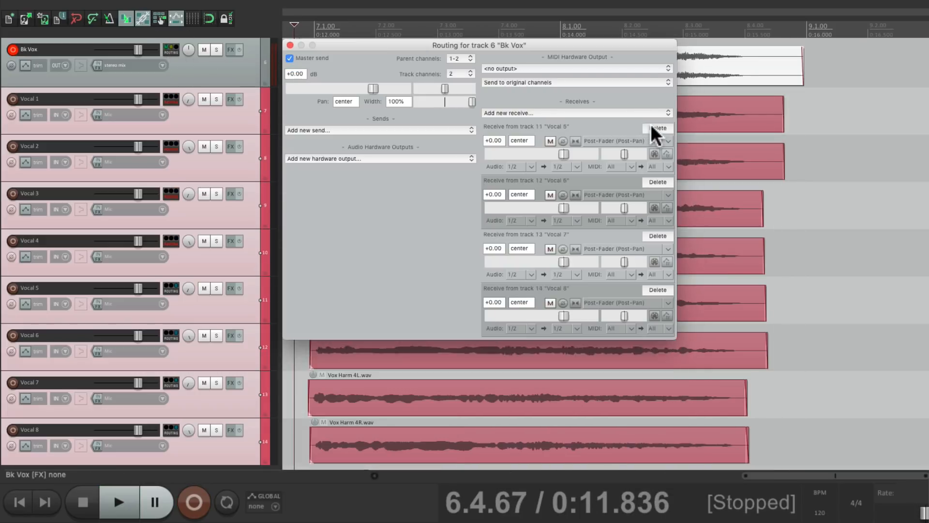
Step: Delete the remaining vocal receive from Bk Vox's routing and close it
{"action": "left_click", "coordinate": [658, 128]}
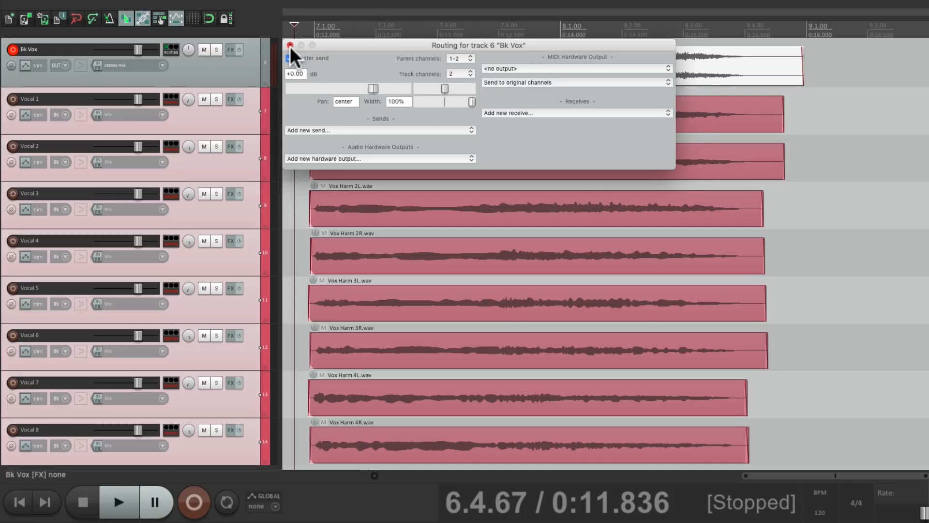
{"action": "left_click", "coordinate": [289, 45]}
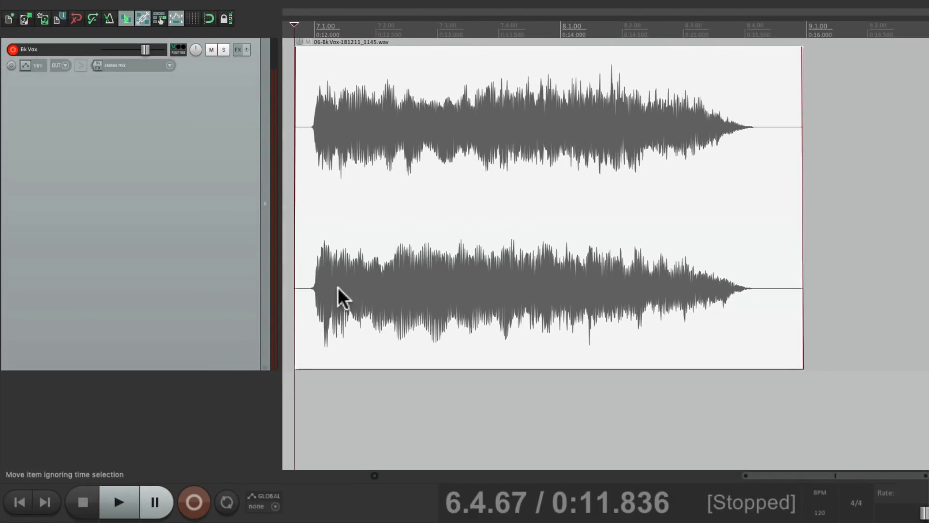
{"action": "left_click", "coordinate": [118, 502]}
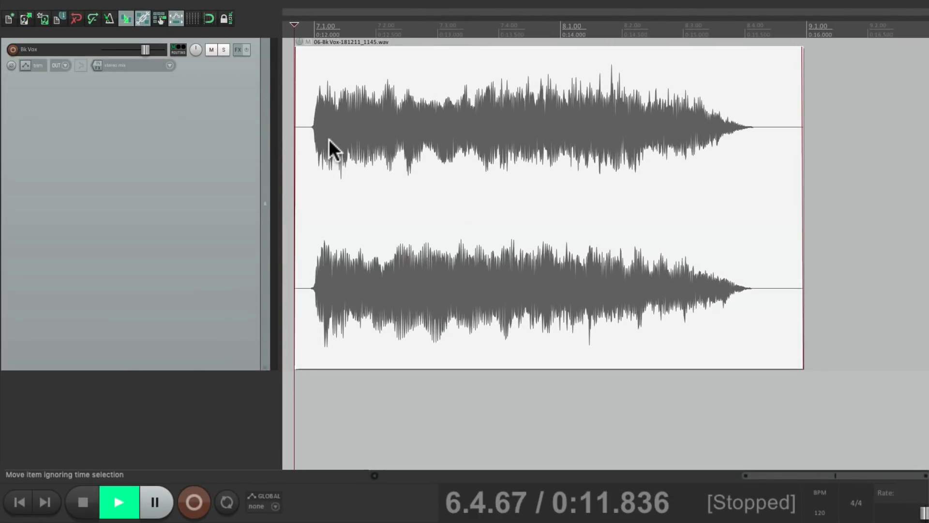
{"action": "left_click", "coordinate": [117, 503]}
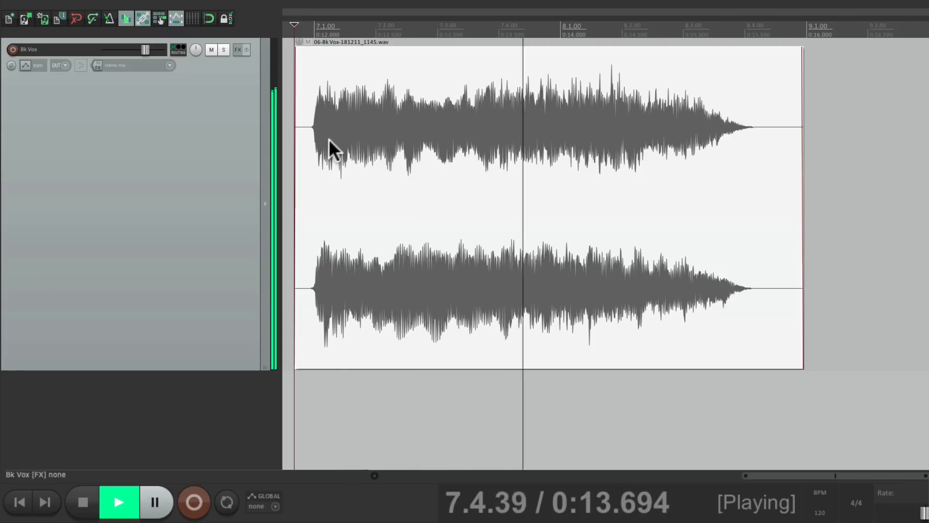